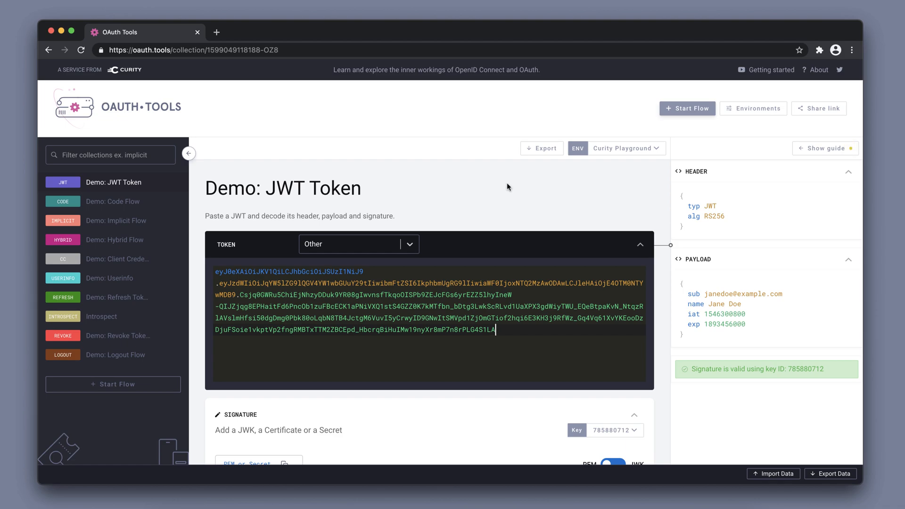
Open Demo: Code Flow, prefilled for demo-web-client, with its step-by-step guide displayed.
{"action": "left_click", "coordinate": [626, 149]}
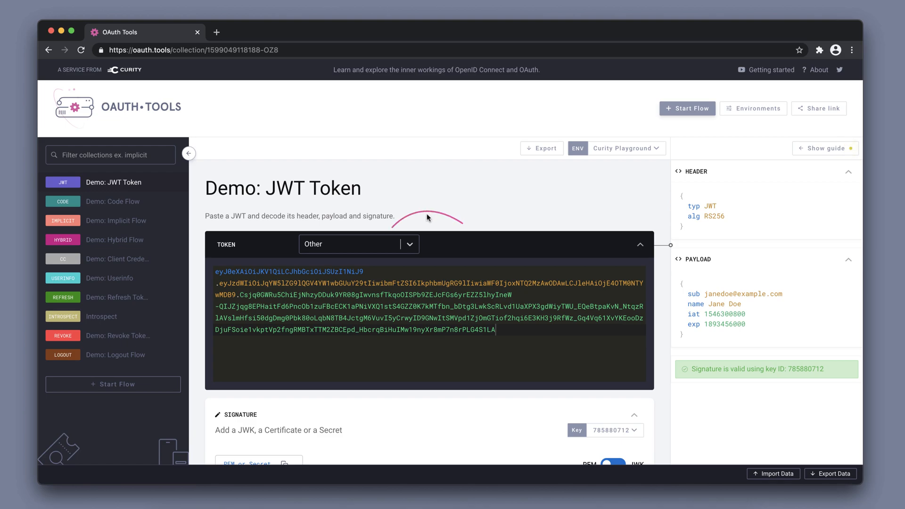
{"action": "left_click", "coordinate": [357, 243]}
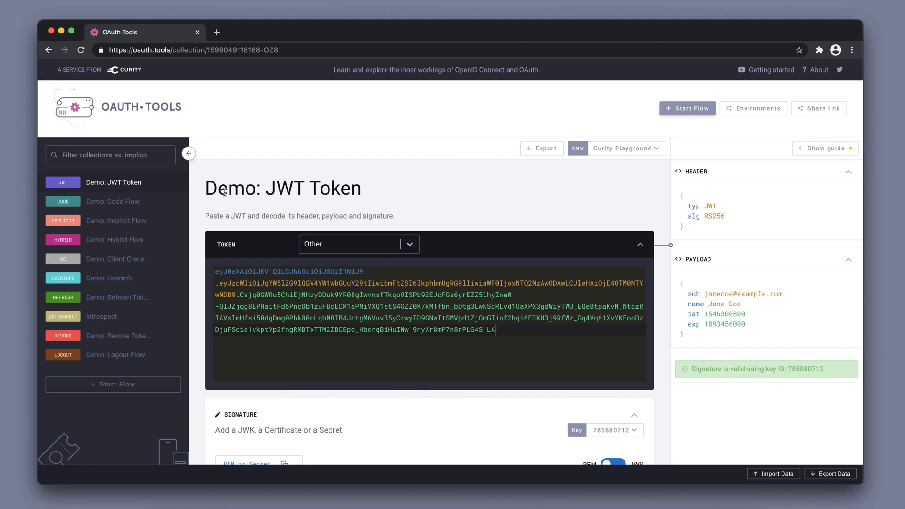
{"action": "left_click", "coordinate": [112, 200]}
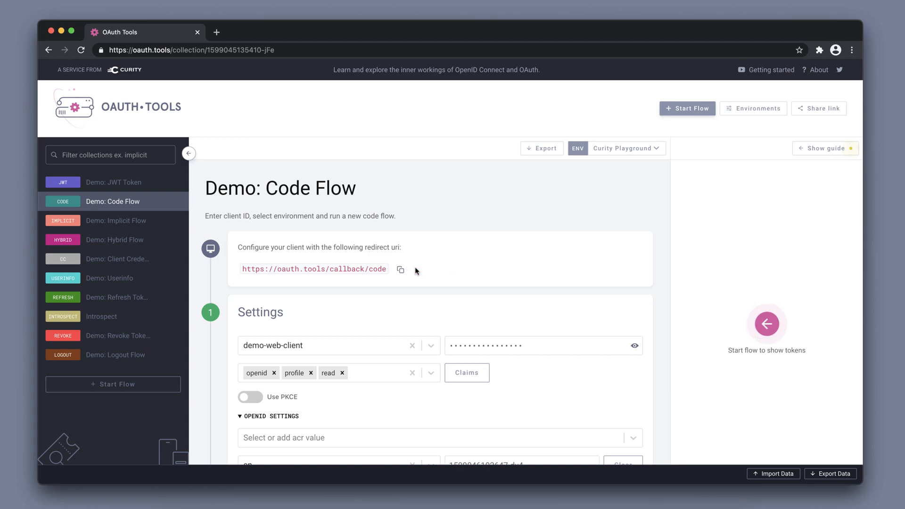
{"action": "mouse_move", "coordinate": [827, 148]}
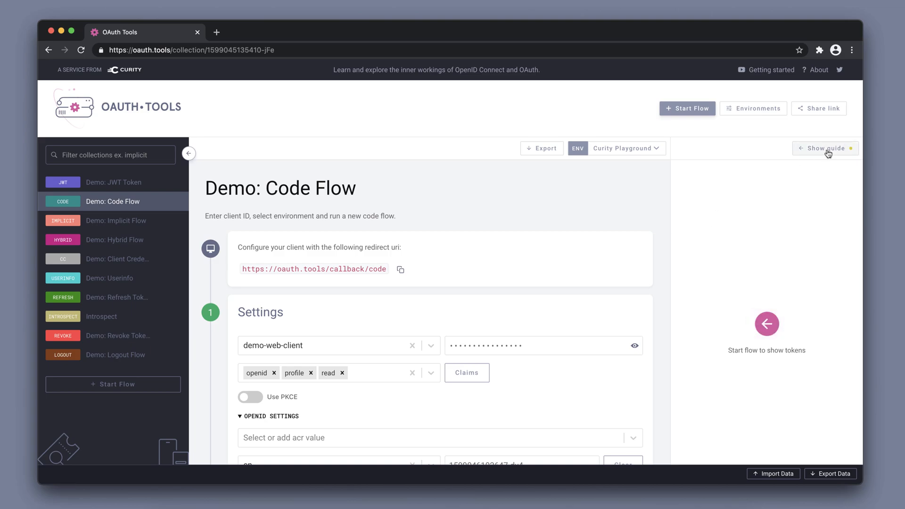
{"action": "left_click", "coordinate": [825, 148]}
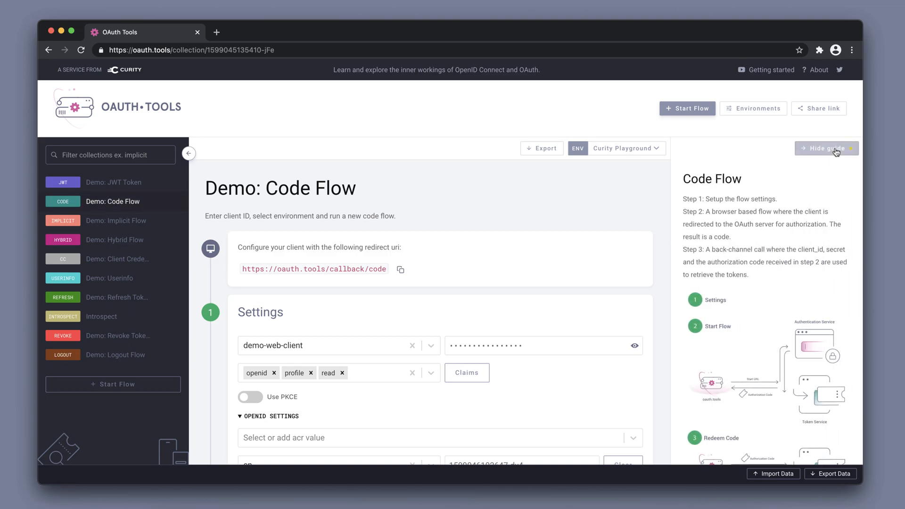
{"action": "mouse_move", "coordinate": [819, 204]}
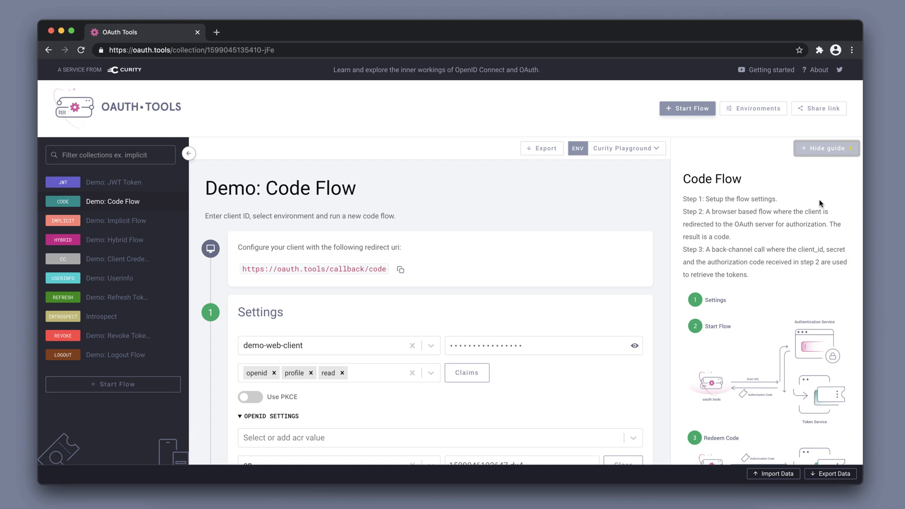
{"action": "scroll", "scroll_direction": "down", "scroll_amount": 3}
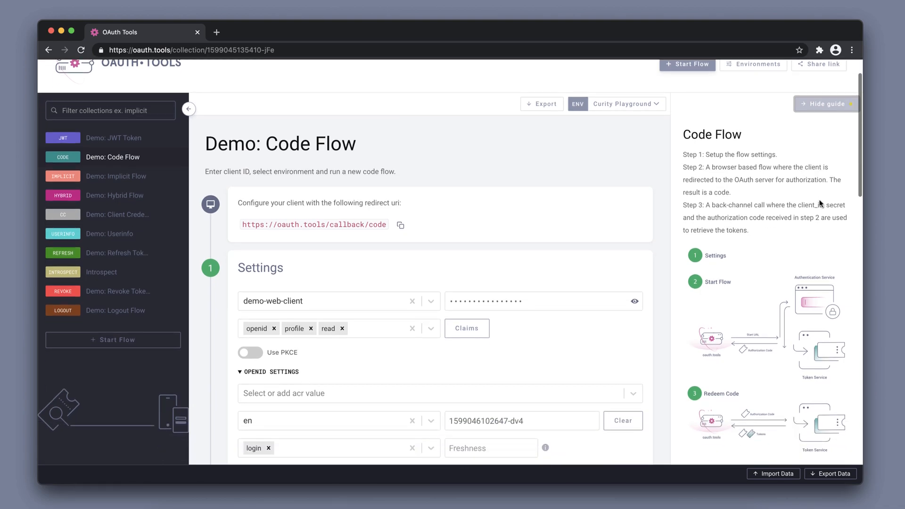
{"action": "scroll", "scroll_direction": "down", "scroll_amount": 3}
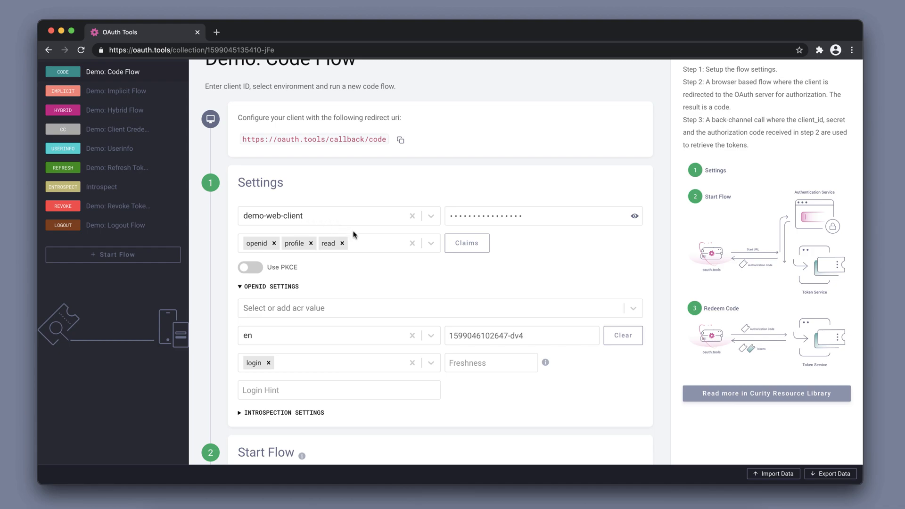
{"action": "mouse_move", "coordinate": [369, 260]}
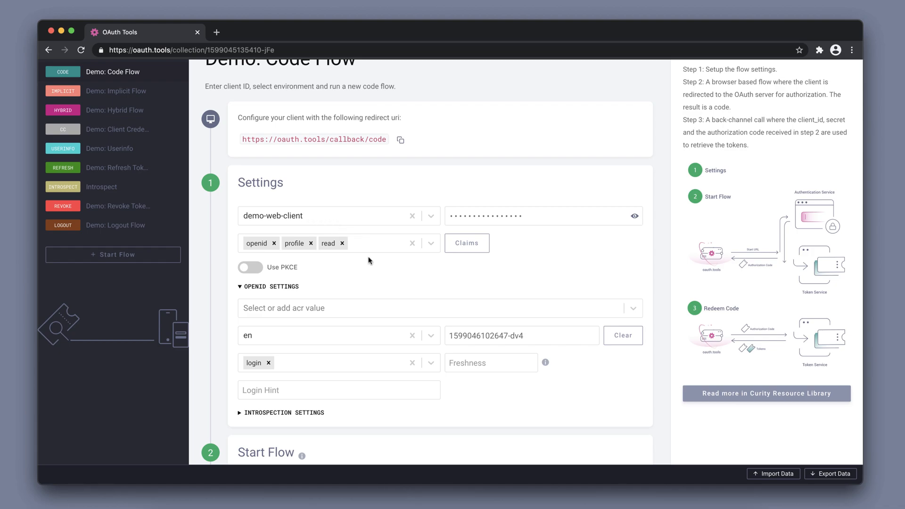
{"action": "mouse_move", "coordinate": [385, 277]}
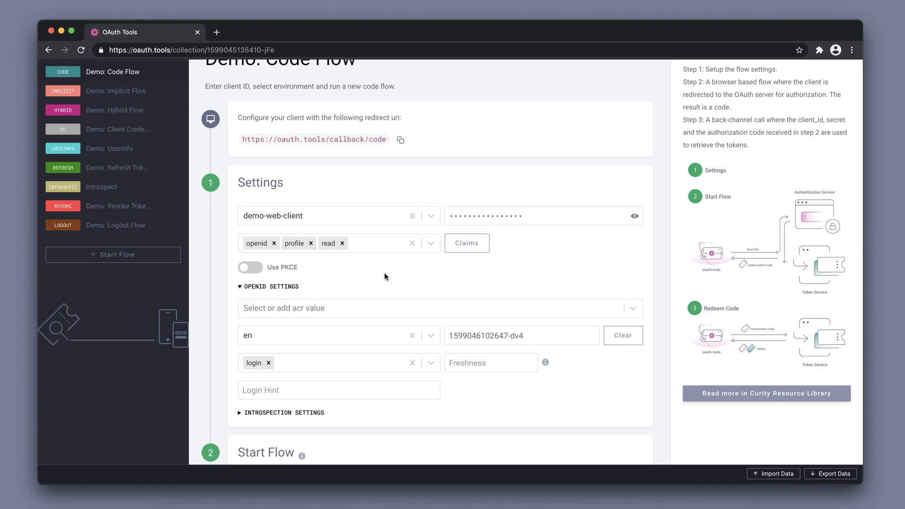
{"action": "mouse_move", "coordinate": [611, 303]}
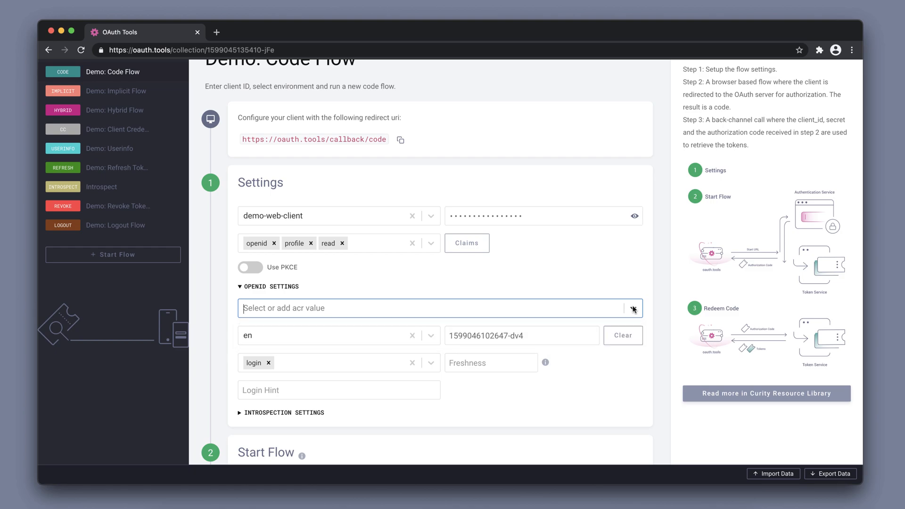
{"action": "mouse_move", "coordinate": [434, 363]}
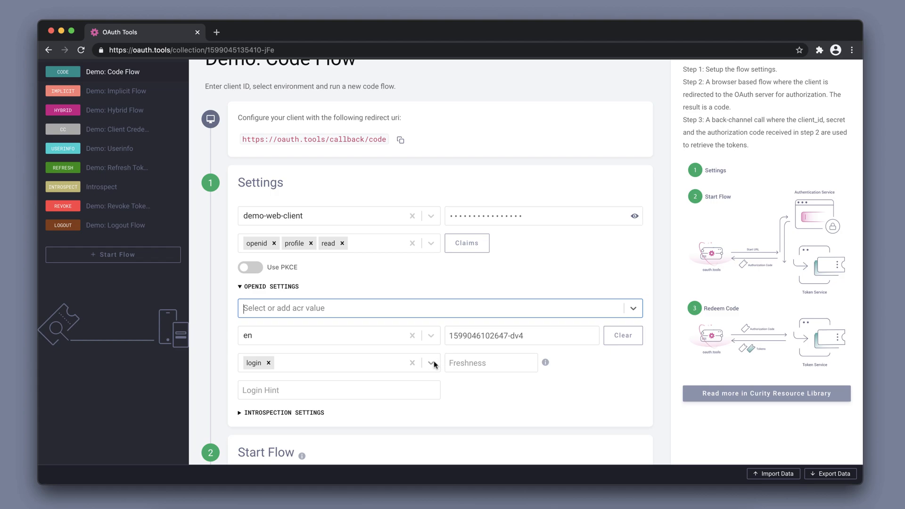
{"action": "left_click", "coordinate": [431, 362]}
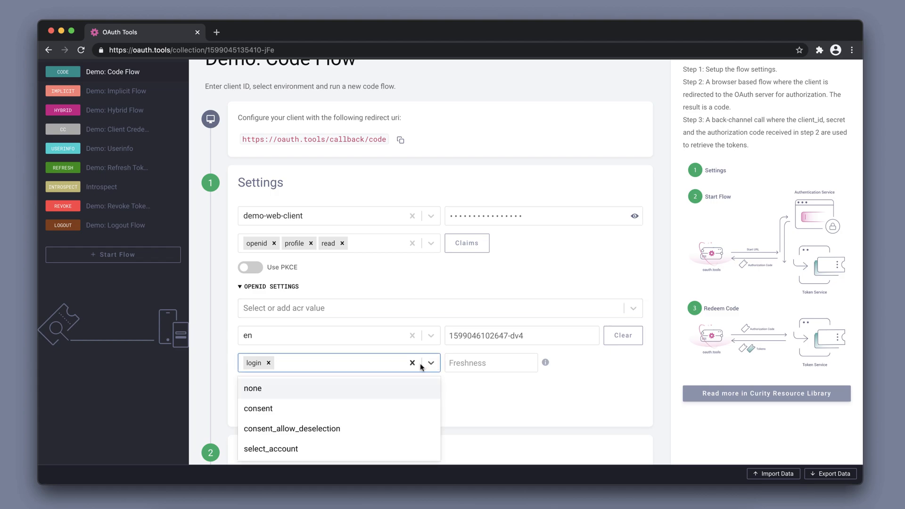
{"action": "scroll", "scroll_direction": "down", "scroll_amount": 3}
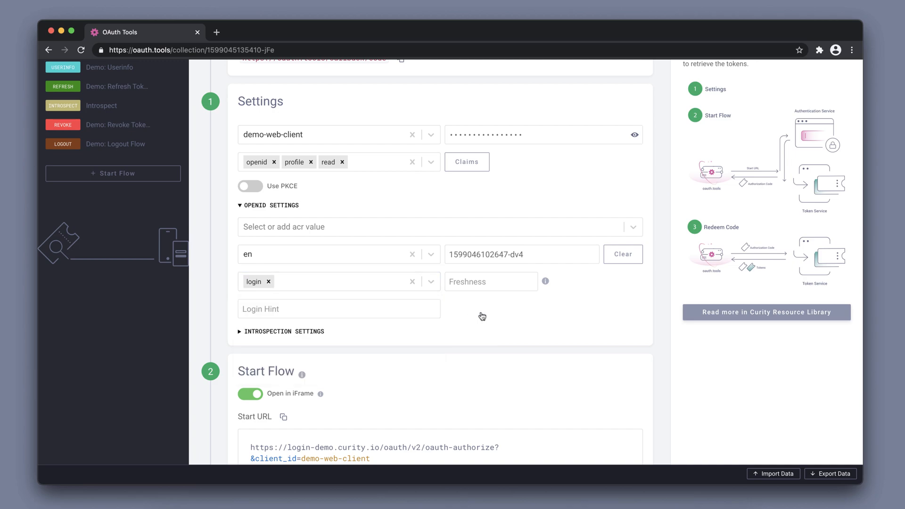
Run the code flow and sign in as johndoe to receive an authorization code.
{"action": "scroll", "scroll_direction": "down", "scroll_amount": 3}
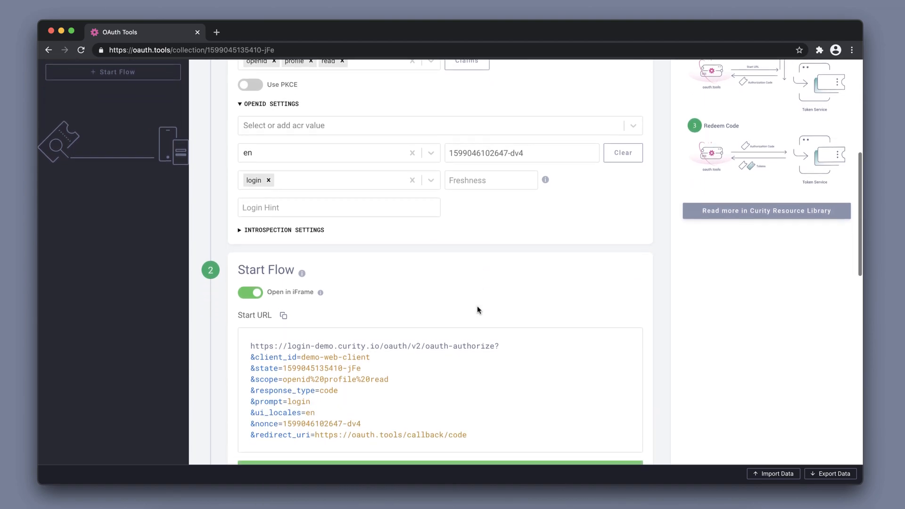
{"action": "scroll", "scroll_direction": "down", "scroll_amount": 3}
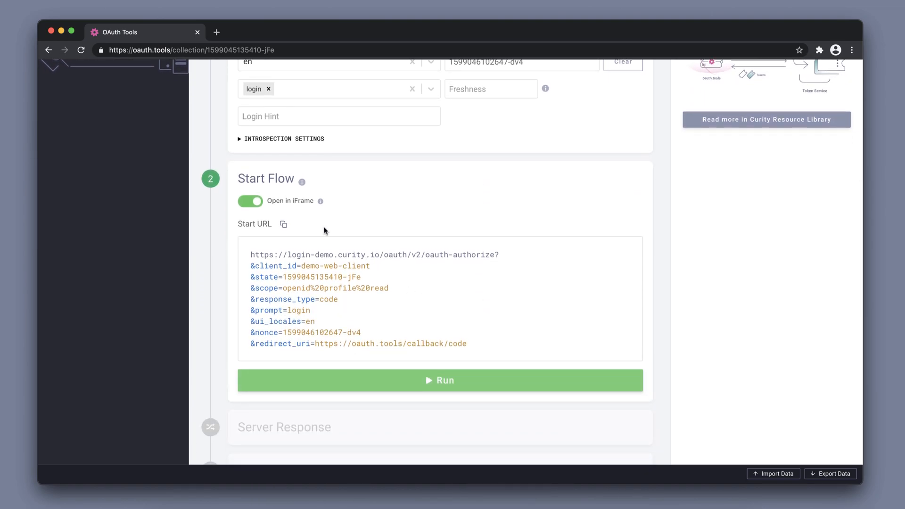
{"action": "mouse_move", "coordinate": [387, 226]}
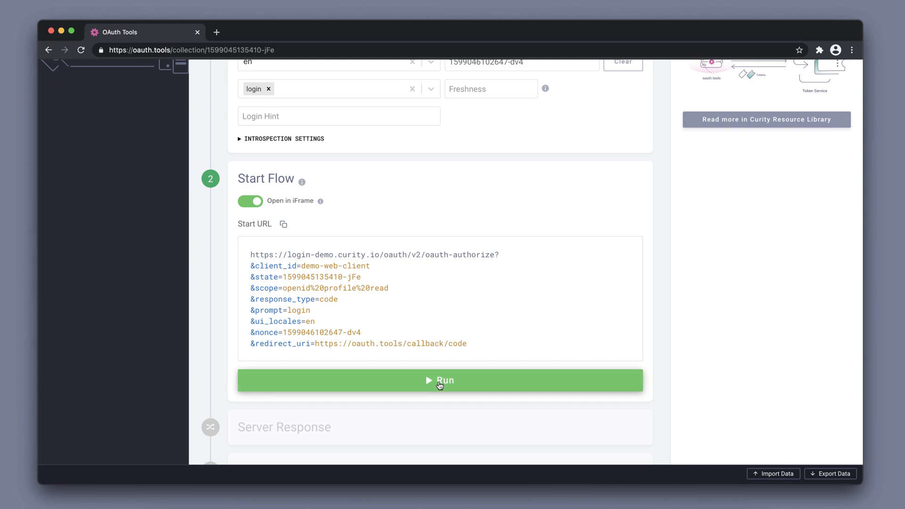
{"action": "left_click", "coordinate": [439, 380]}
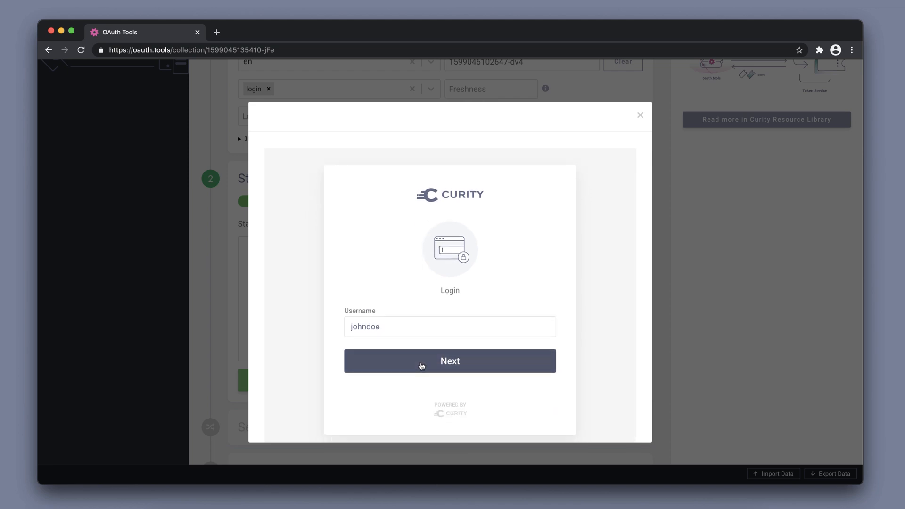
{"action": "left_click", "coordinate": [450, 360]}
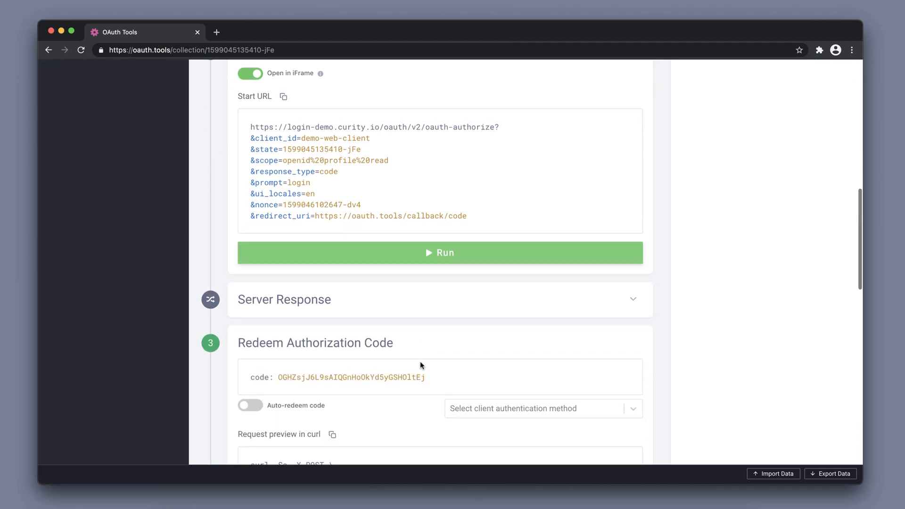
{"action": "scroll", "scroll_direction": "down", "scroll_amount": 3}
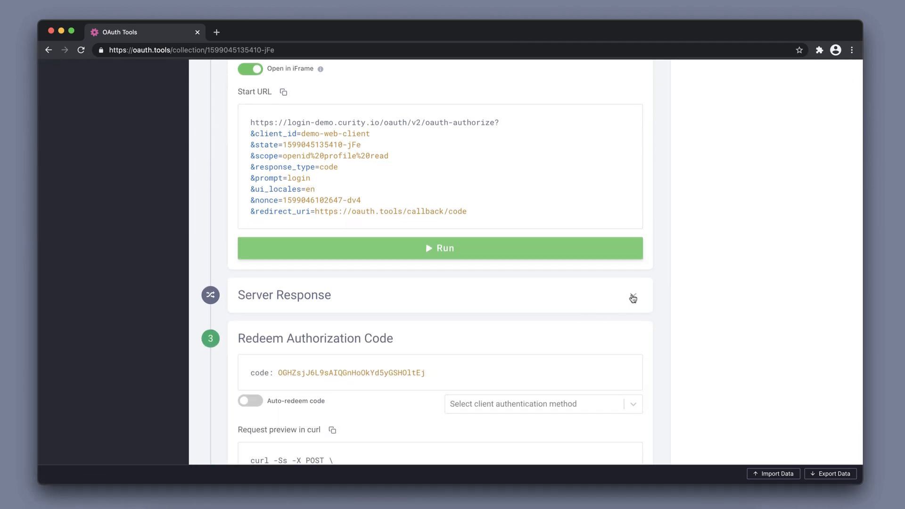
Expand Server Response to show the code and state redirect and the redeem curl request.
{"action": "left_click", "coordinate": [632, 298]}
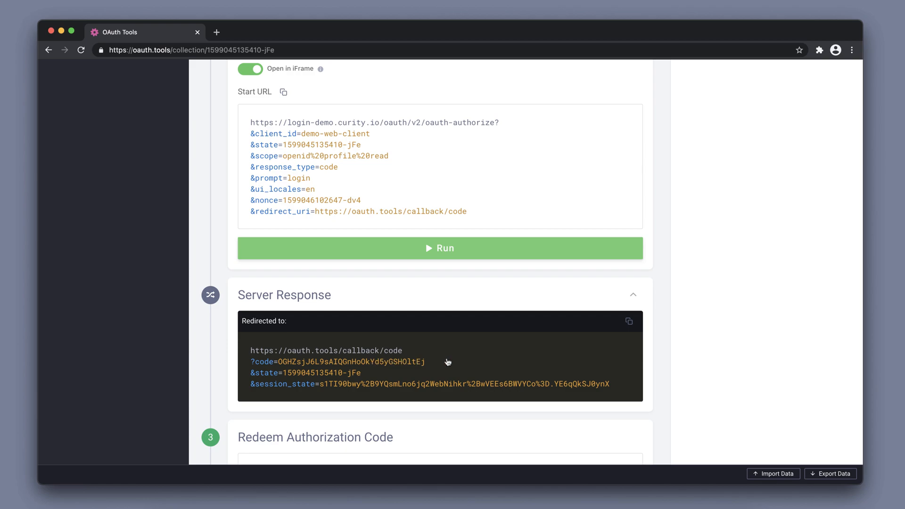
{"action": "mouse_move", "coordinate": [455, 362]}
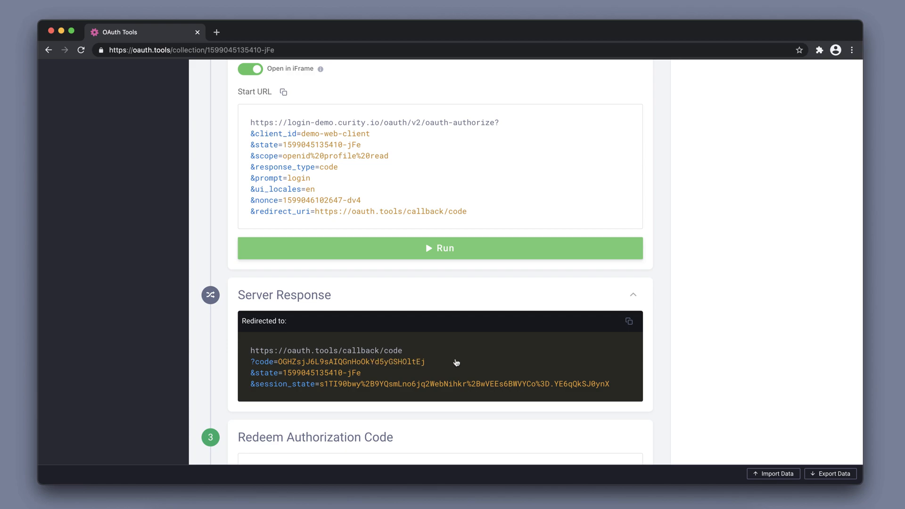
{"action": "scroll", "scroll_direction": "down", "scroll_amount": 3}
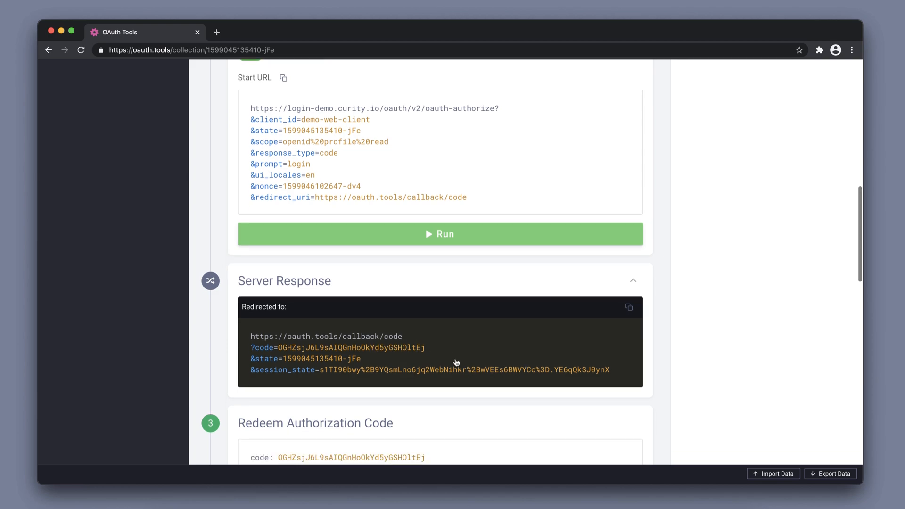
{"action": "scroll", "scroll_direction": "down", "scroll_amount": 3}
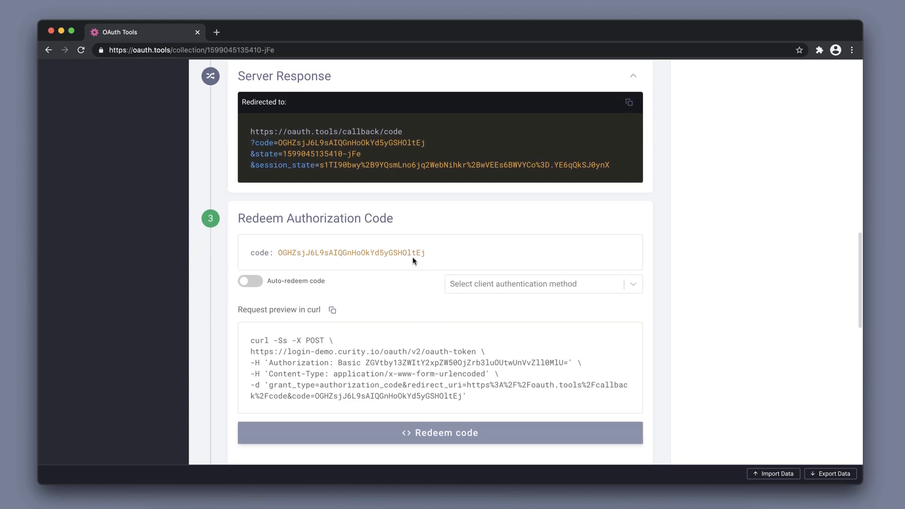
{"action": "mouse_move", "coordinate": [322, 285]}
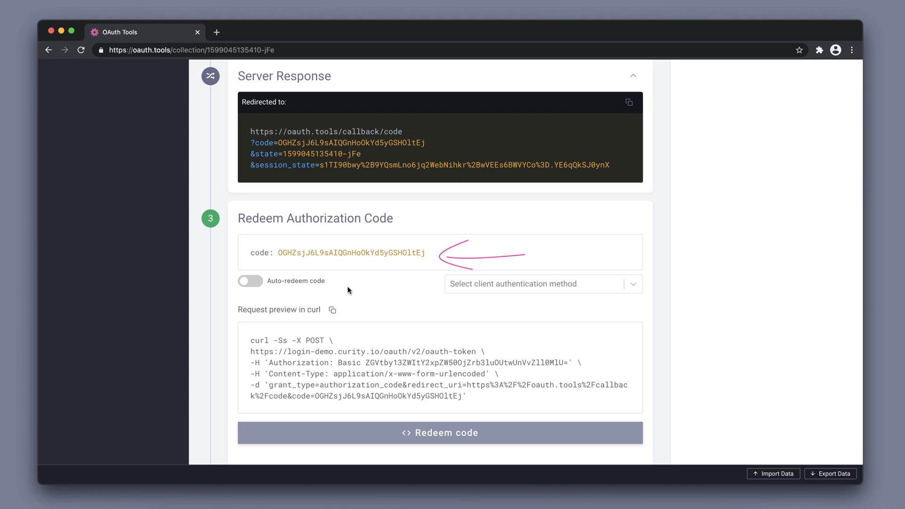
{"action": "scroll", "scroll_direction": "down", "scroll_amount": 3}
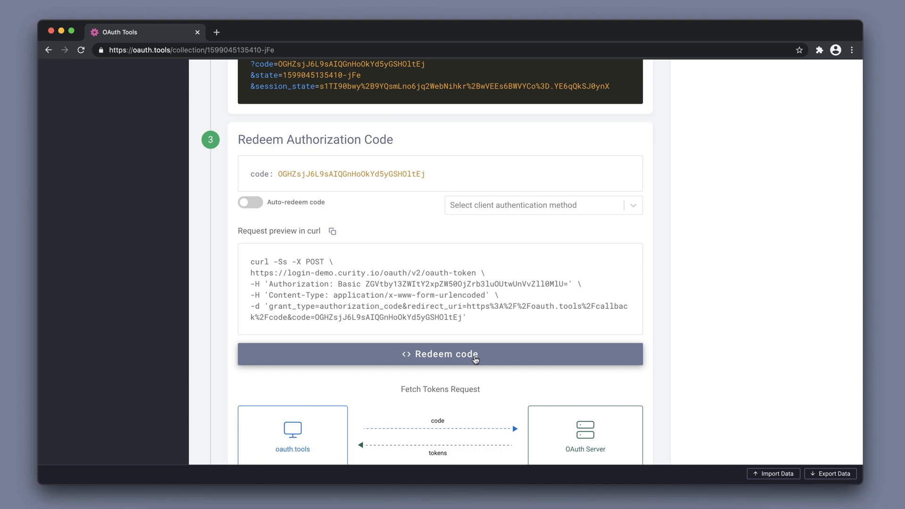
{"action": "left_click", "coordinate": [439, 353]}
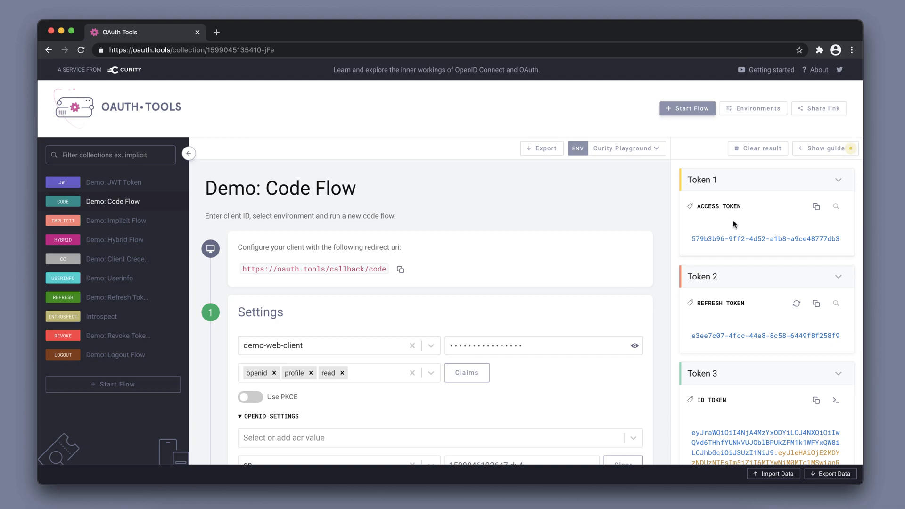
{"action": "mouse_move", "coordinate": [749, 307]}
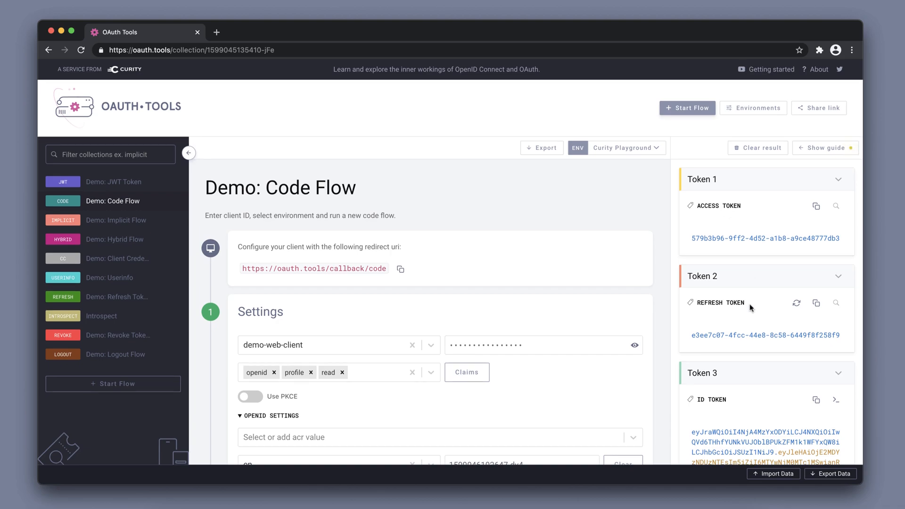
{"action": "scroll", "scroll_direction": "down", "scroll_amount": 3}
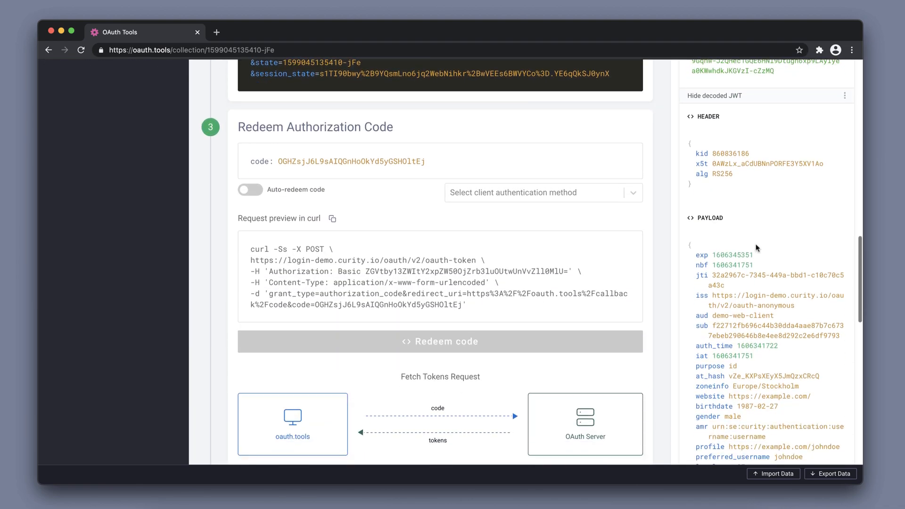
{"action": "scroll", "scroll_direction": "down", "scroll_amount": 3}
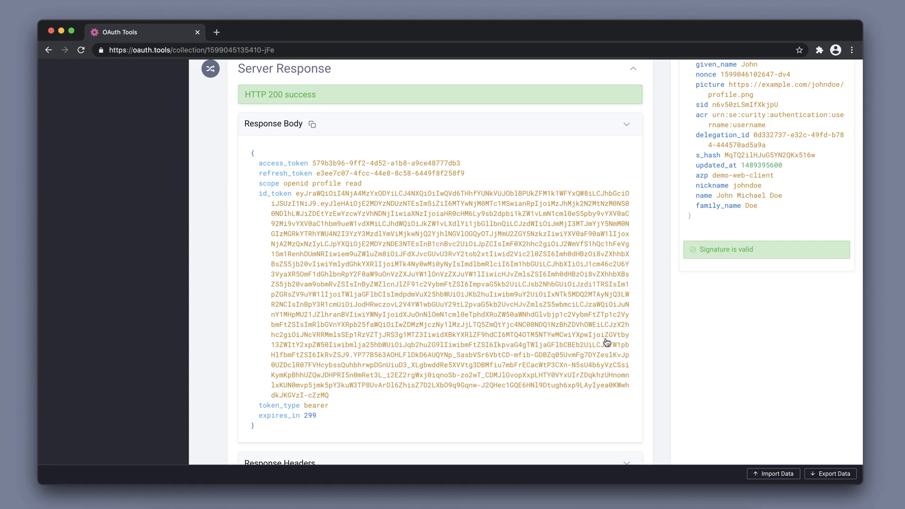
{"action": "scroll", "scroll_direction": "down", "scroll_amount": 3}
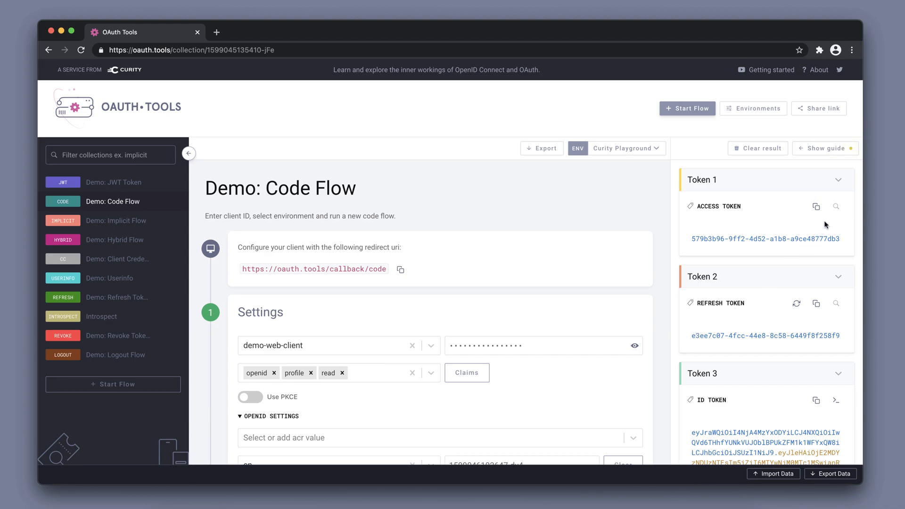
{"action": "mouse_move", "coordinate": [835, 208]}
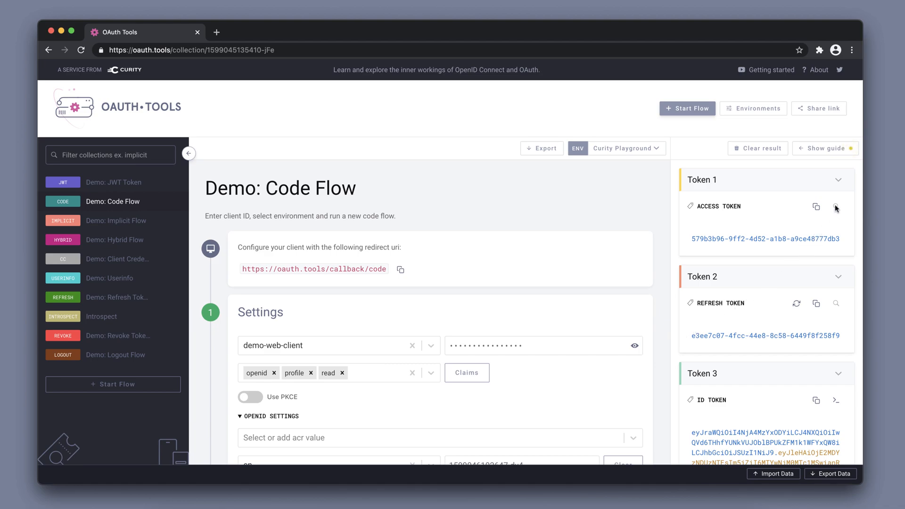
{"action": "mouse_move", "coordinate": [837, 209]}
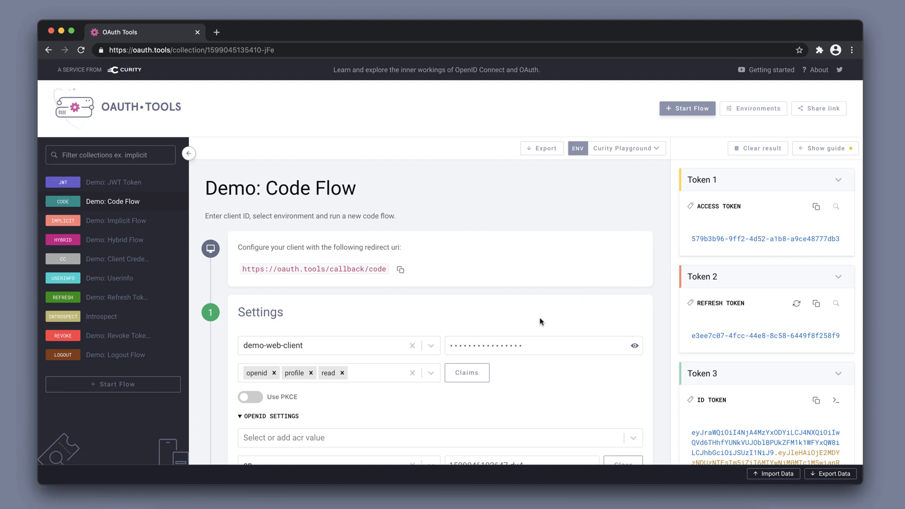
Enable 'Use separate client for introspection' with demo-gateway in Introspection Settings.
{"action": "scroll", "scroll_direction": "down", "scroll_amount": 3}
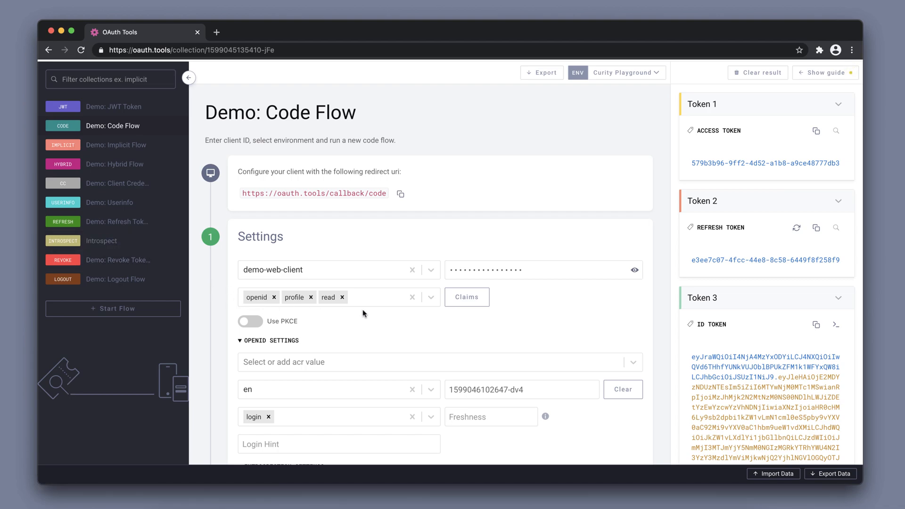
{"action": "scroll", "scroll_direction": "down", "scroll_amount": 3}
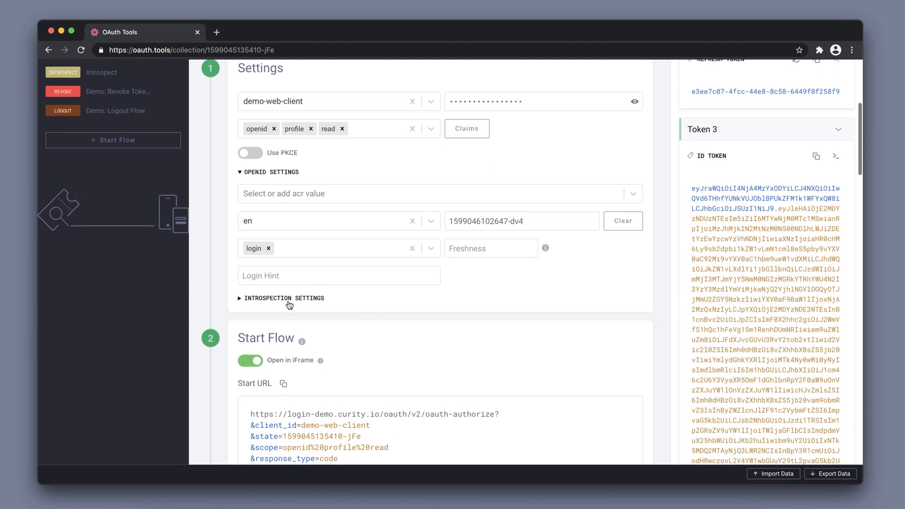
{"action": "left_click", "coordinate": [283, 298]}
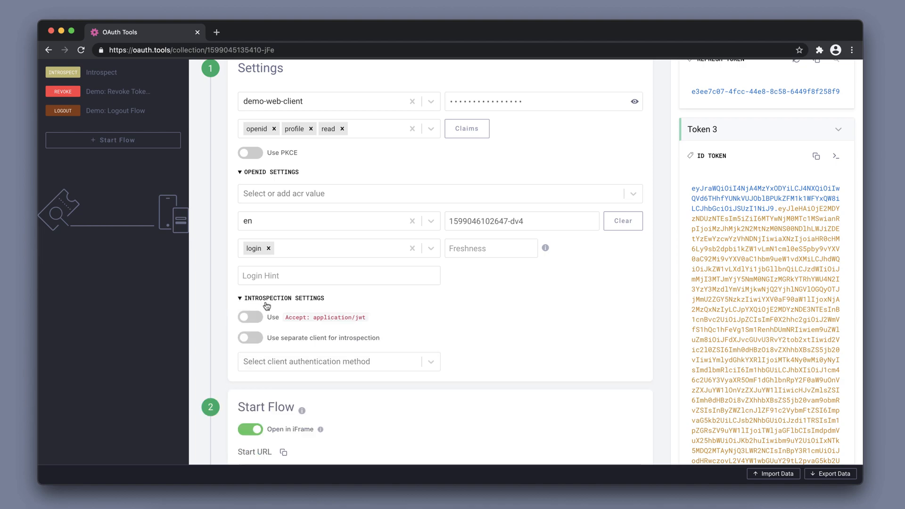
{"action": "left_click", "coordinate": [249, 338]}
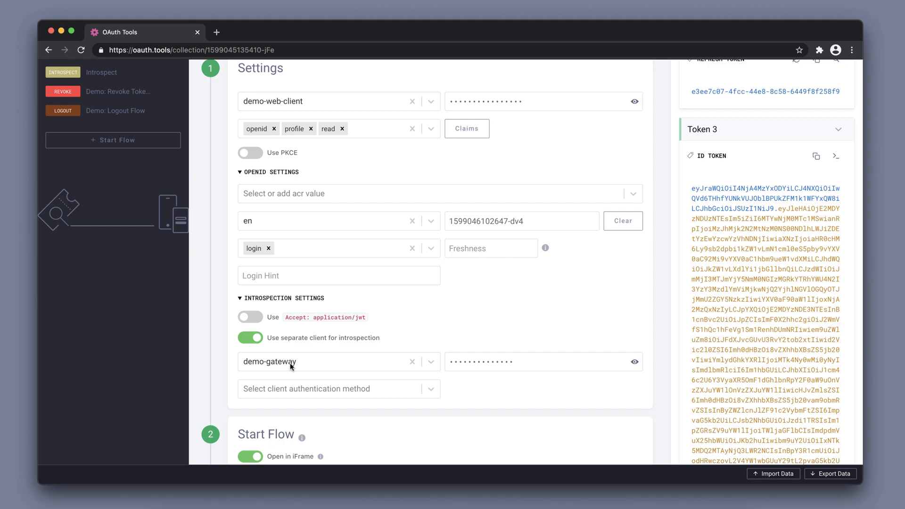
{"action": "mouse_move", "coordinate": [301, 364]}
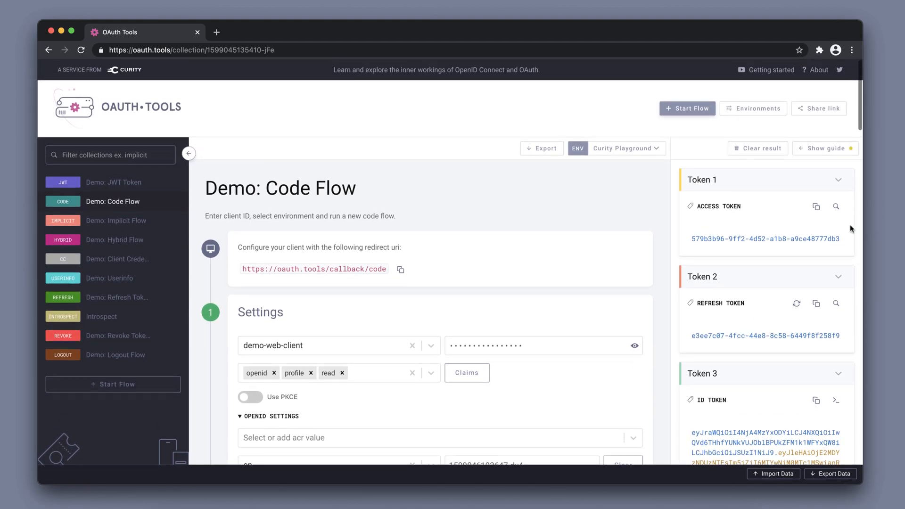
{"action": "mouse_move", "coordinate": [835, 207]}
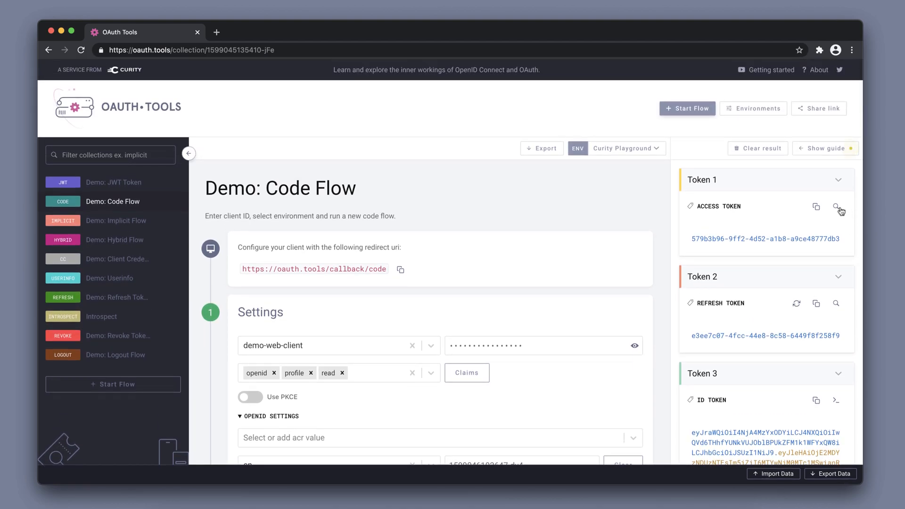
Introspect Token 1's access token to show its subject, scopes, issuer and expiry.
{"action": "left_click", "coordinate": [837, 206]}
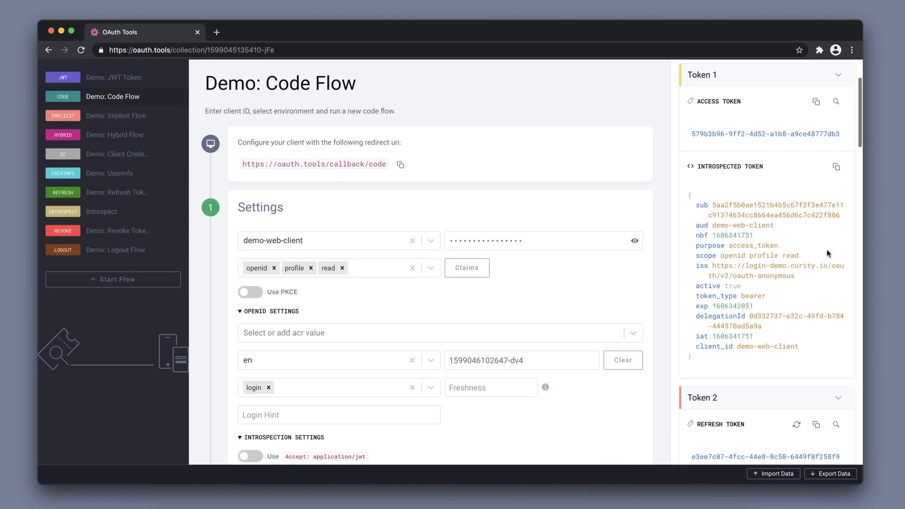
{"action": "mouse_move", "coordinate": [827, 261]}
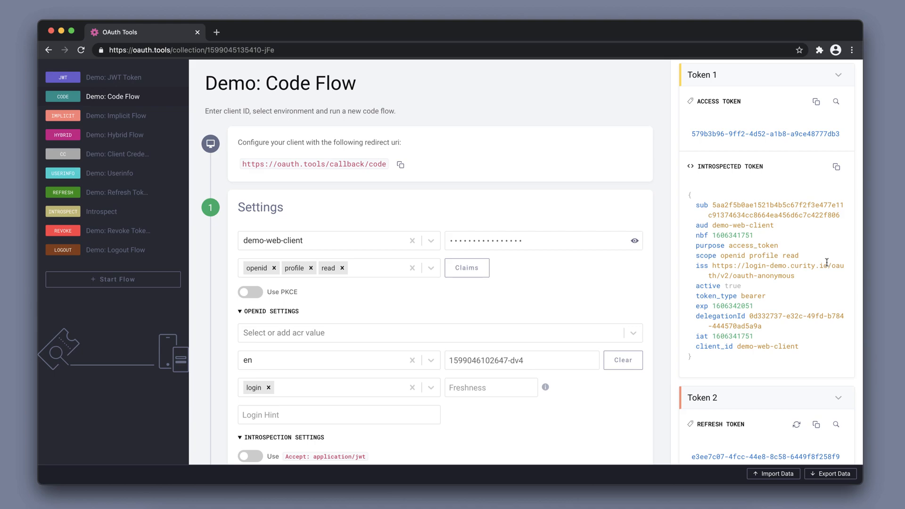
{"action": "mouse_move", "coordinate": [100, 212]}
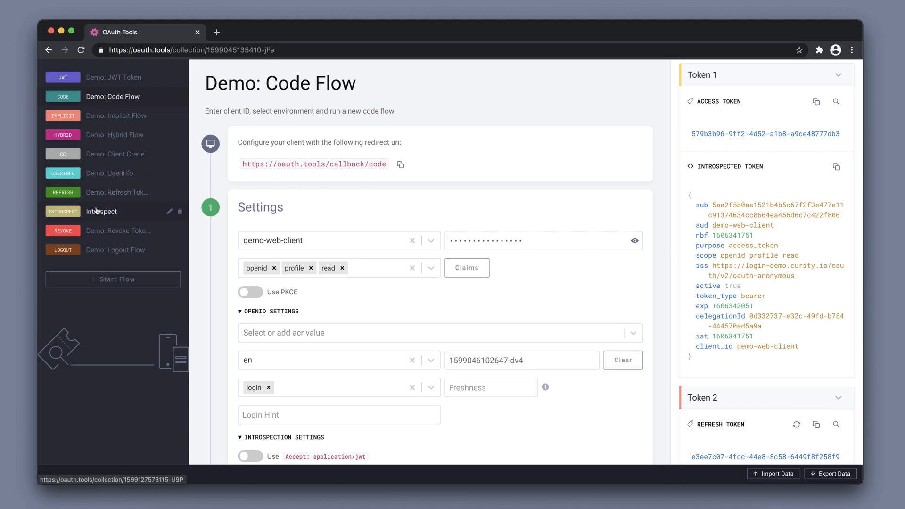
In Introspect, select 'Demo: Code Flow: Access Token' for the demo-gateway client.
{"action": "left_click", "coordinate": [101, 211]}
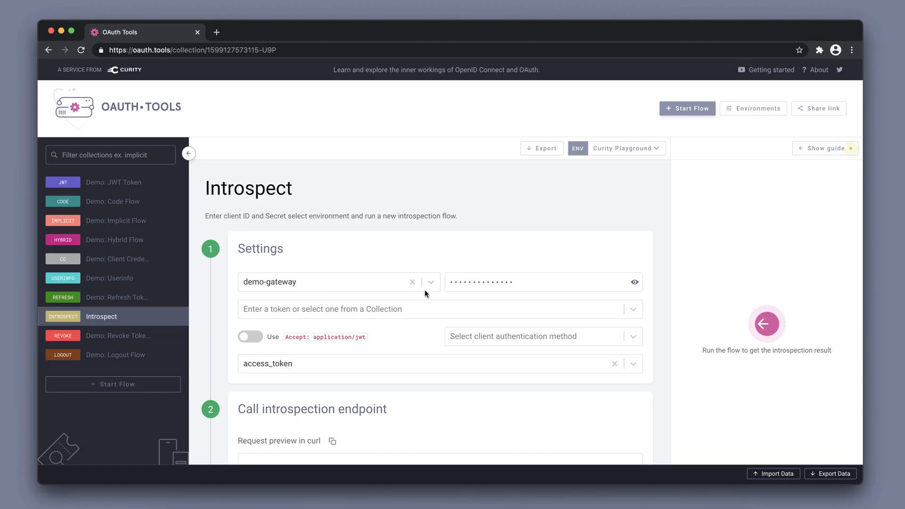
{"action": "mouse_move", "coordinate": [592, 314]}
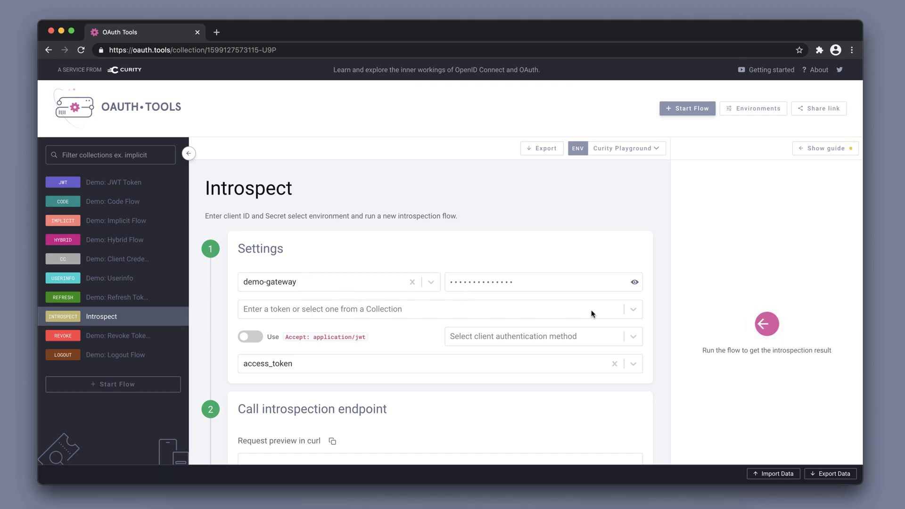
{"action": "left_click", "coordinate": [632, 309]}
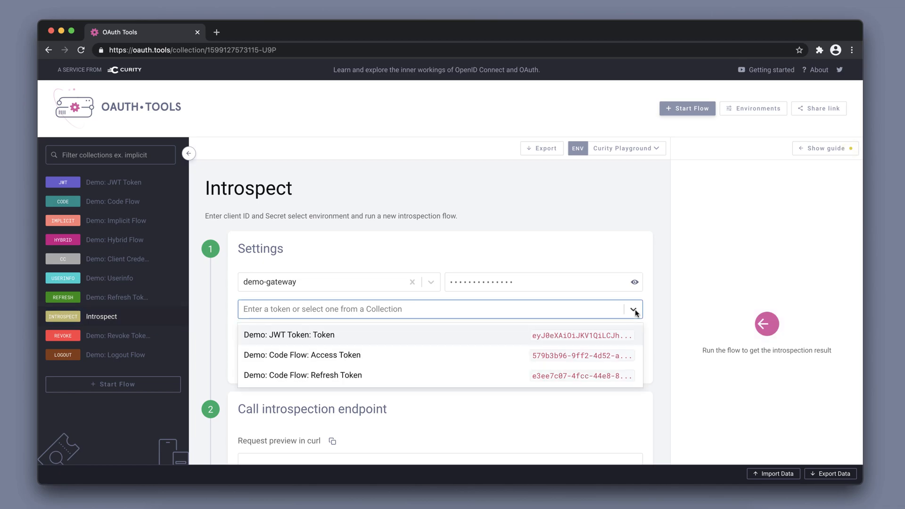
{"action": "mouse_move", "coordinate": [291, 354]}
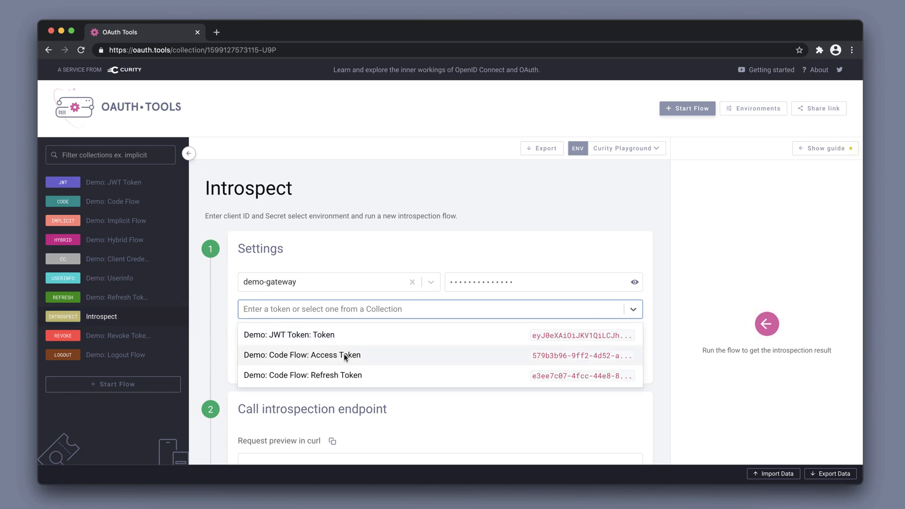
{"action": "left_click", "coordinate": [301, 355]}
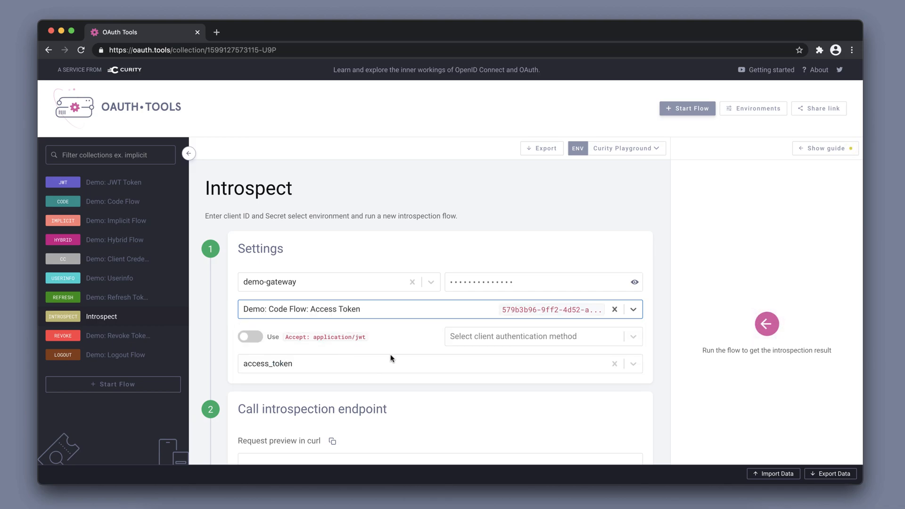
{"action": "scroll", "scroll_direction": "down", "scroll_amount": 3}
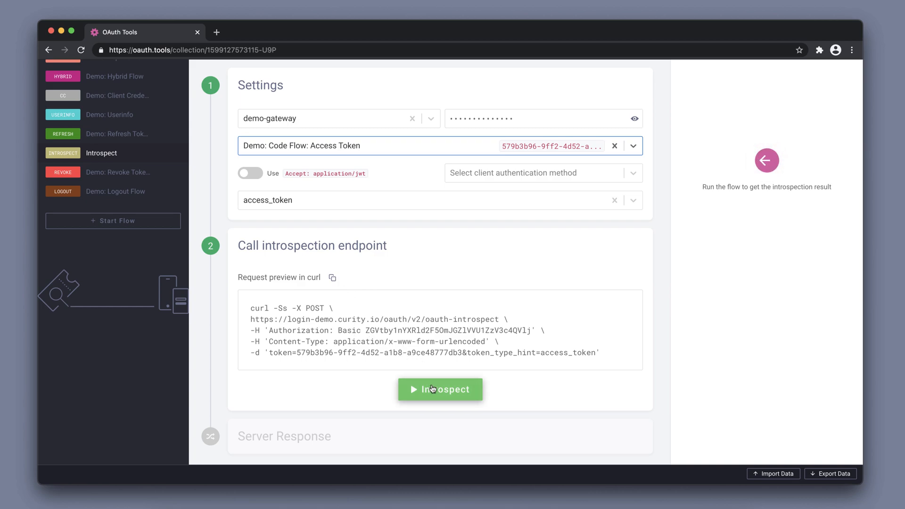
Send the Code Flow access token to introspection and review the HTTP 200 active response.
{"action": "left_click", "coordinate": [439, 389]}
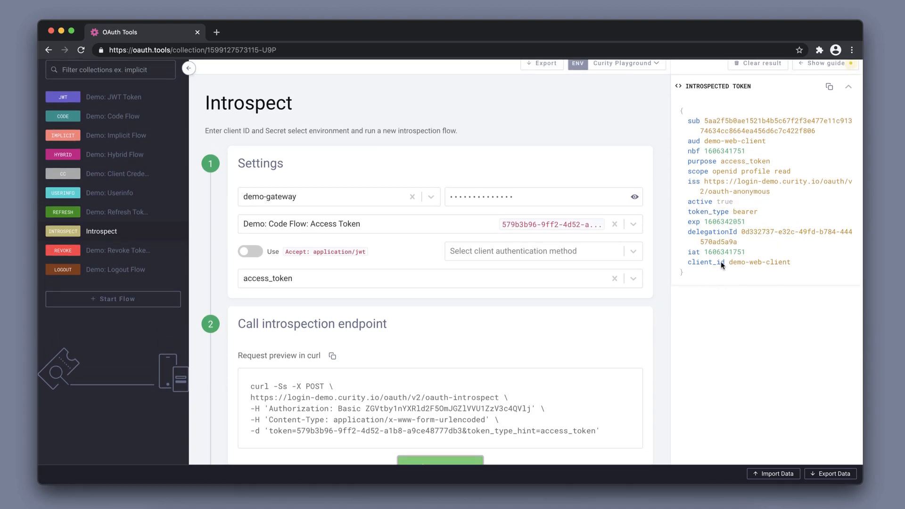
{"action": "mouse_move", "coordinate": [722, 289]}
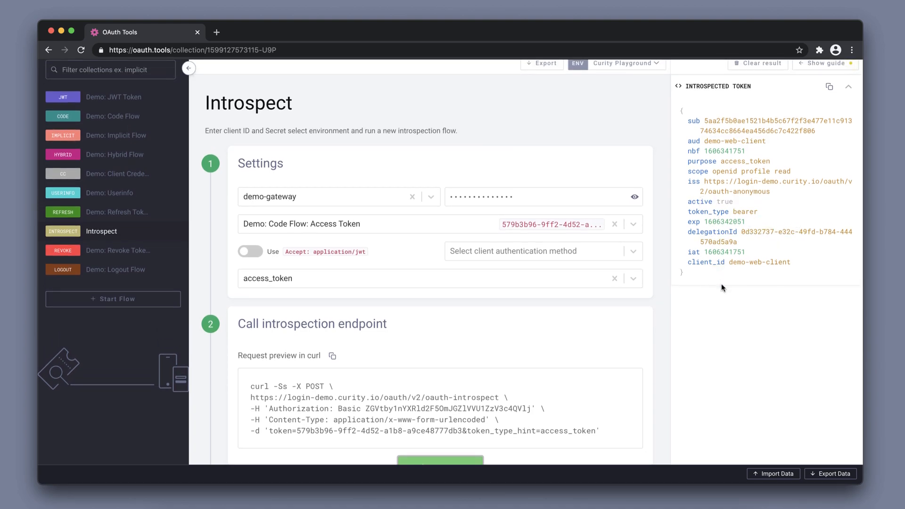
{"action": "scroll", "scroll_direction": "down", "scroll_amount": 3}
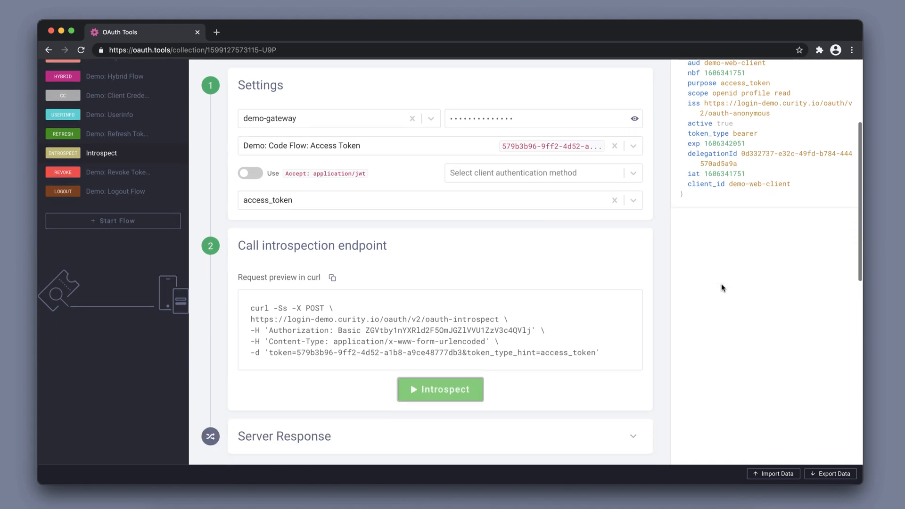
{"action": "scroll", "scroll_direction": "down", "scroll_amount": 3}
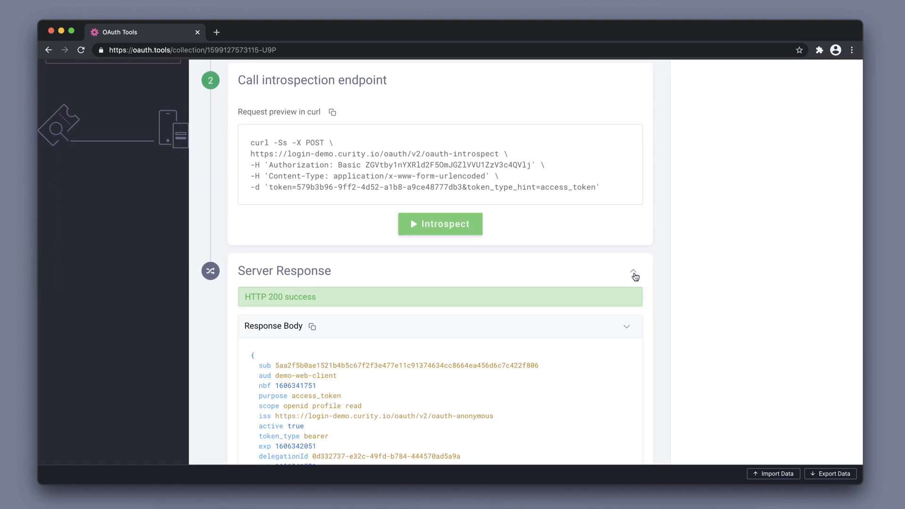
{"action": "scroll", "scroll_direction": "down", "scroll_amount": 3}
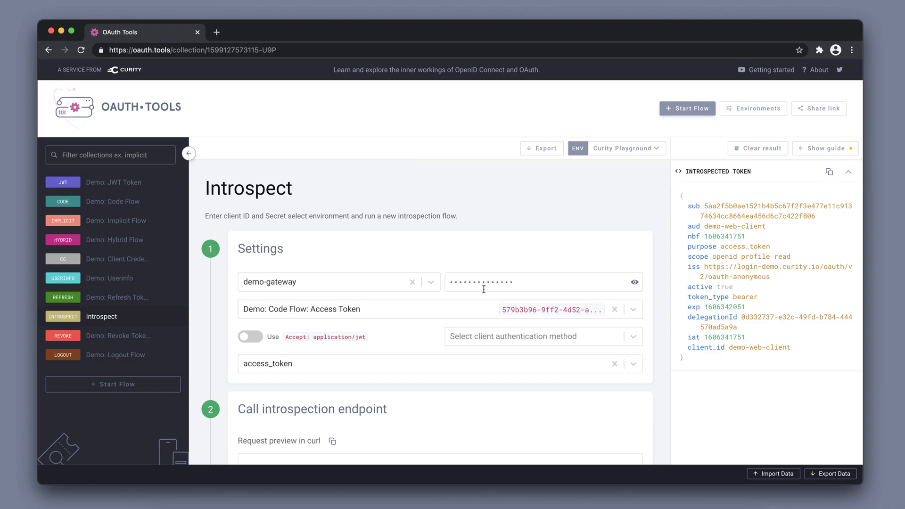
{"action": "mouse_move", "coordinate": [119, 296]}
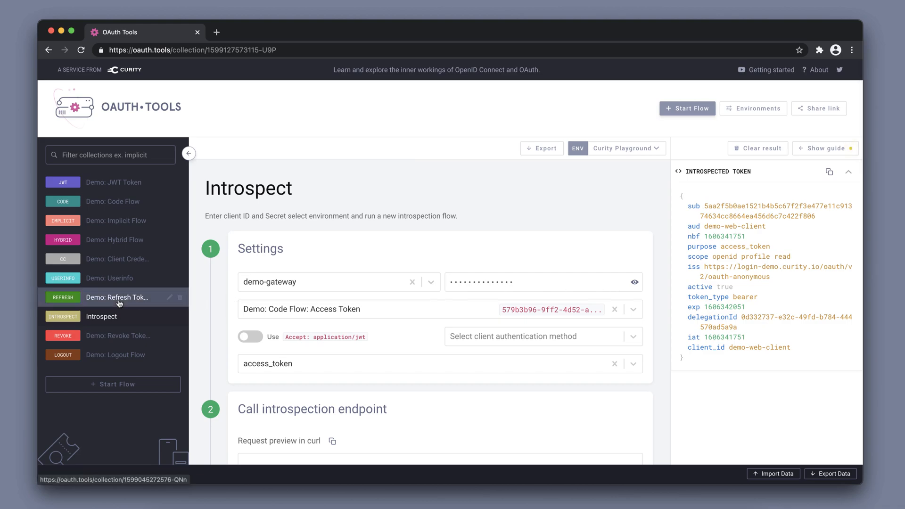
In Demo: Refresh Tokens, refresh 'Demo: Code Flow: Refresh Token' for new tokens.
{"action": "left_click", "coordinate": [118, 297]}
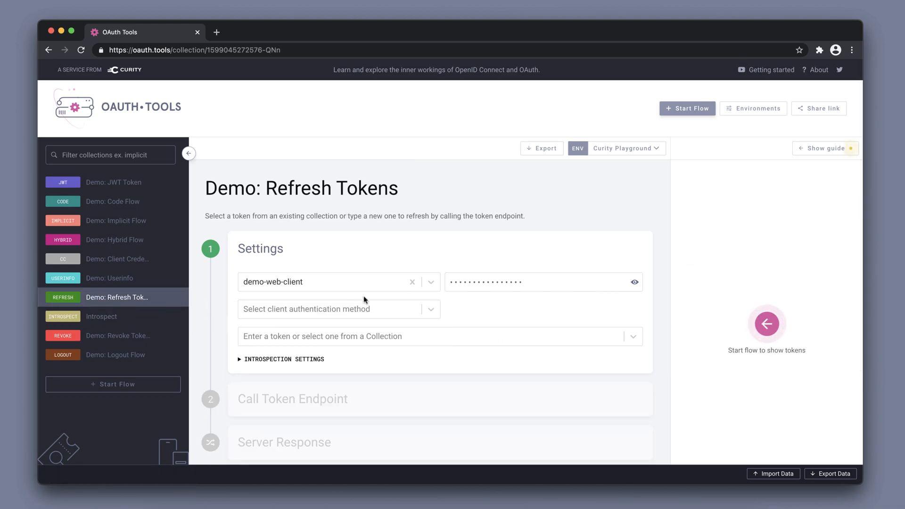
{"action": "left_click", "coordinate": [439, 336]}
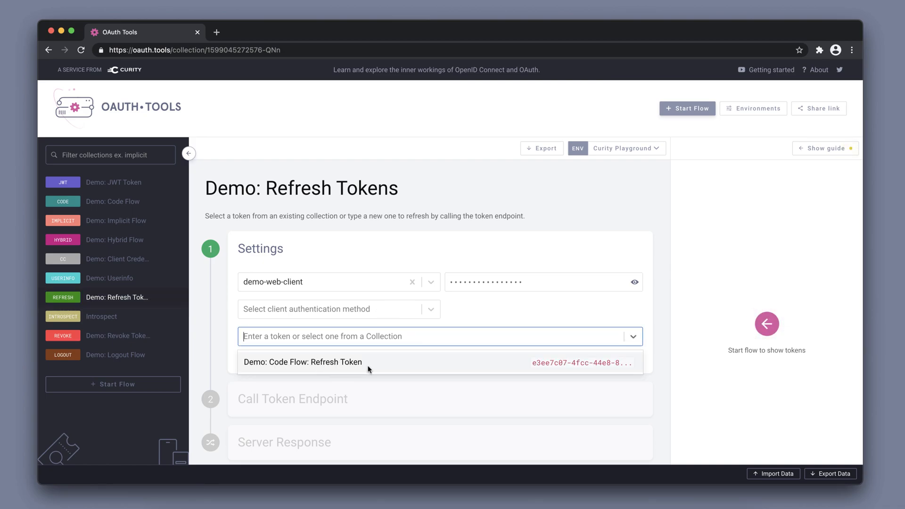
{"action": "left_click", "coordinate": [301, 362]}
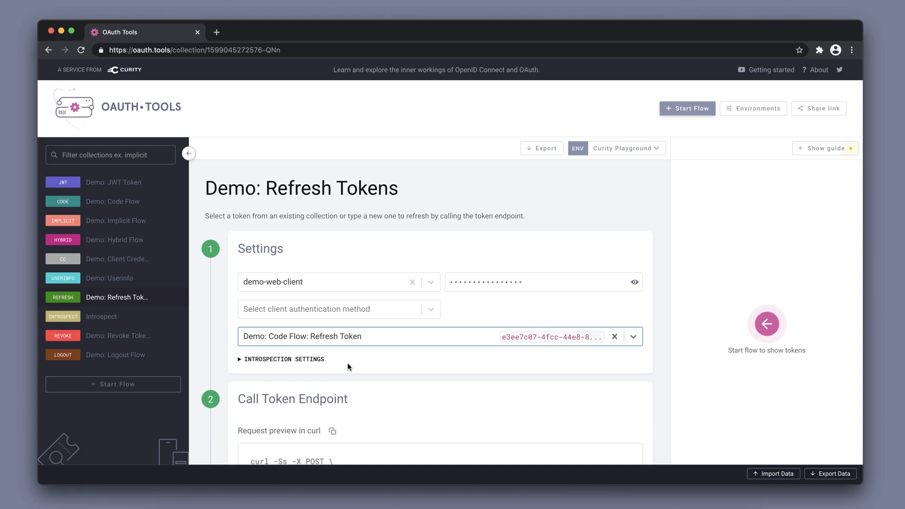
{"action": "scroll", "scroll_direction": "down", "scroll_amount": 3}
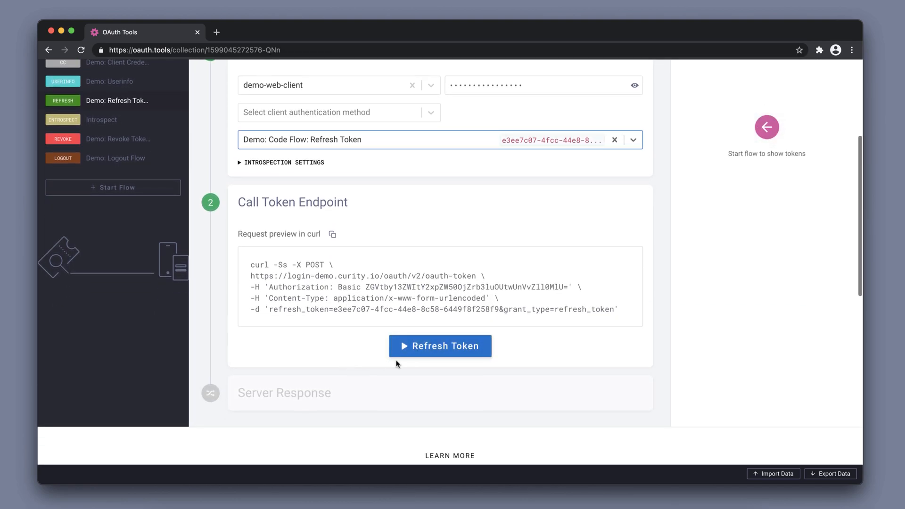
{"action": "mouse_move", "coordinate": [440, 345]}
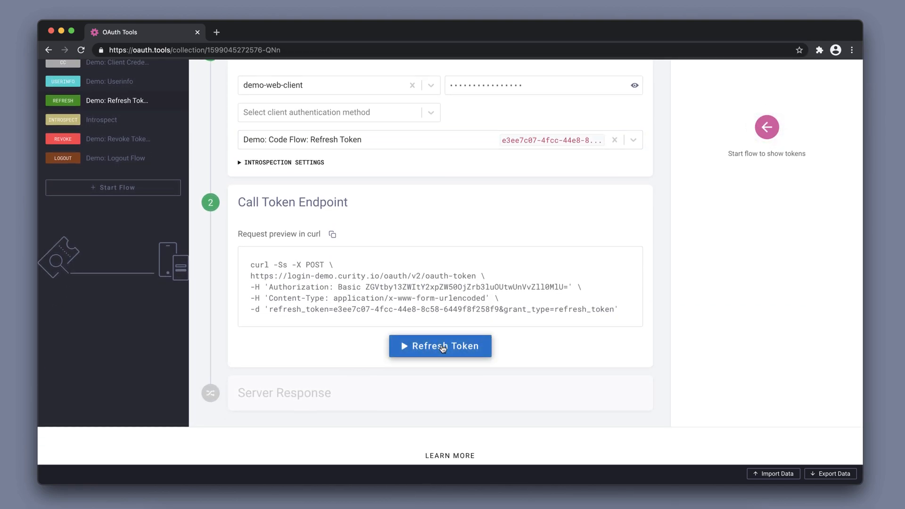
{"action": "left_click", "coordinate": [439, 346]}
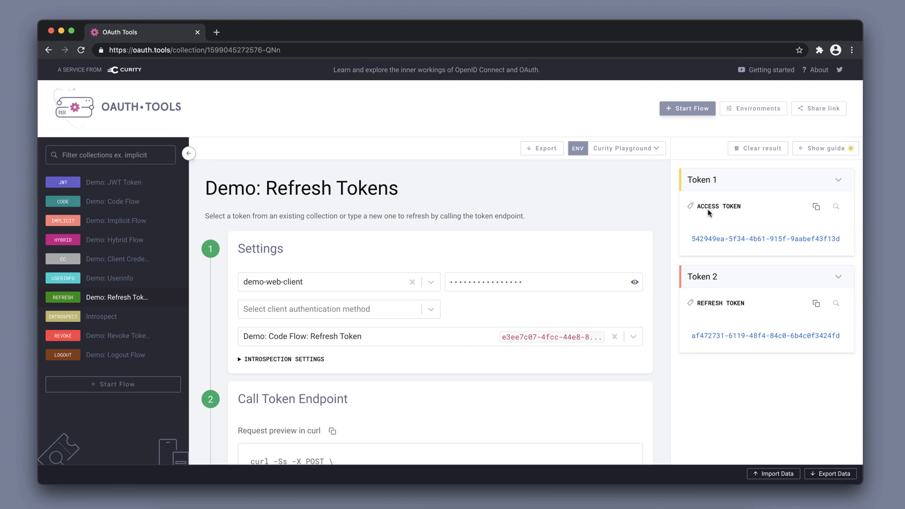
{"action": "mouse_move", "coordinate": [519, 371]}
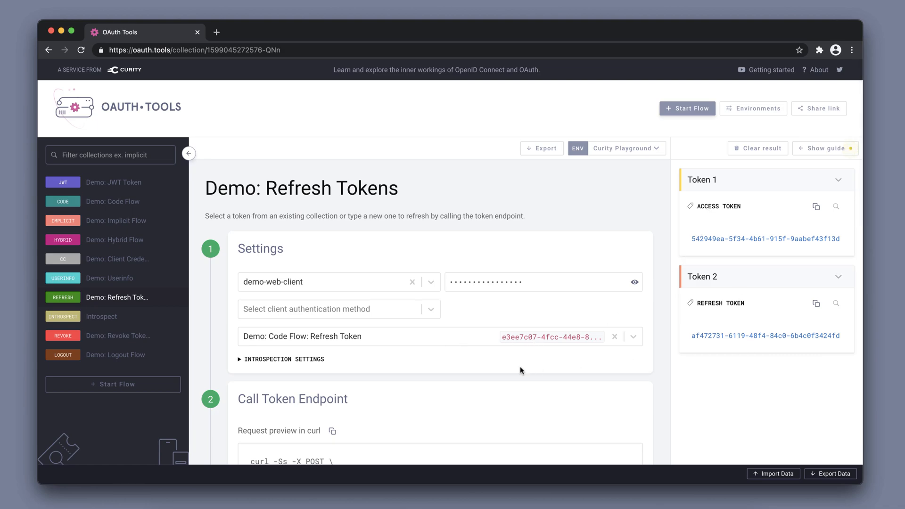
{"action": "scroll", "scroll_direction": "down", "scroll_amount": 3}
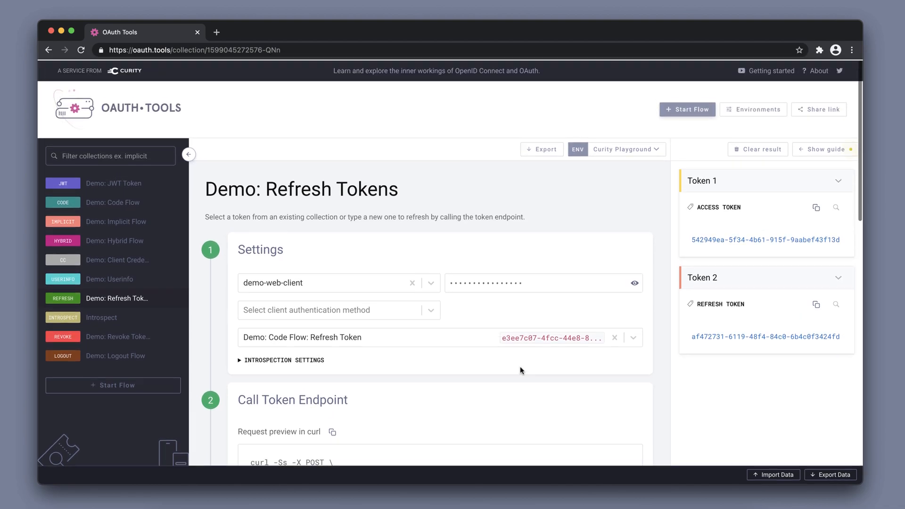
{"action": "mouse_move", "coordinate": [112, 201]}
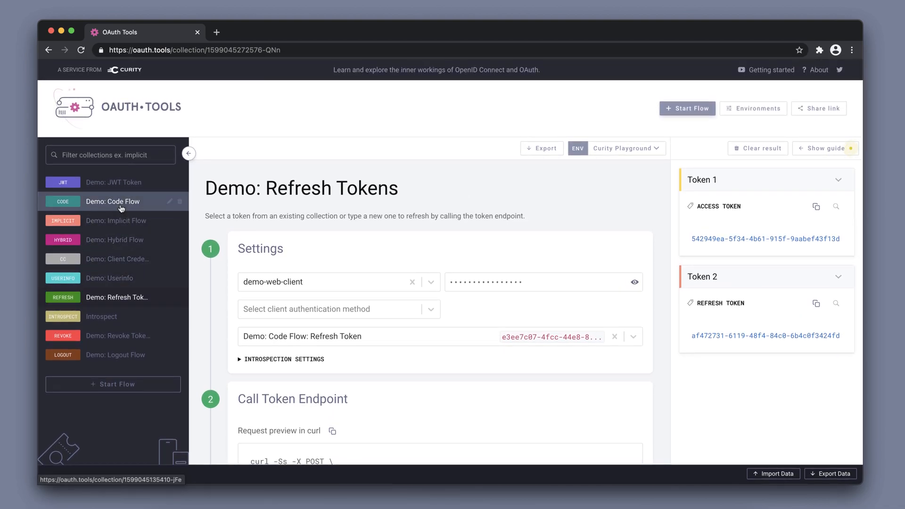
Send the Code Flow ID token to a new Token collection typed as ID Token.
{"action": "left_click", "coordinate": [113, 200]}
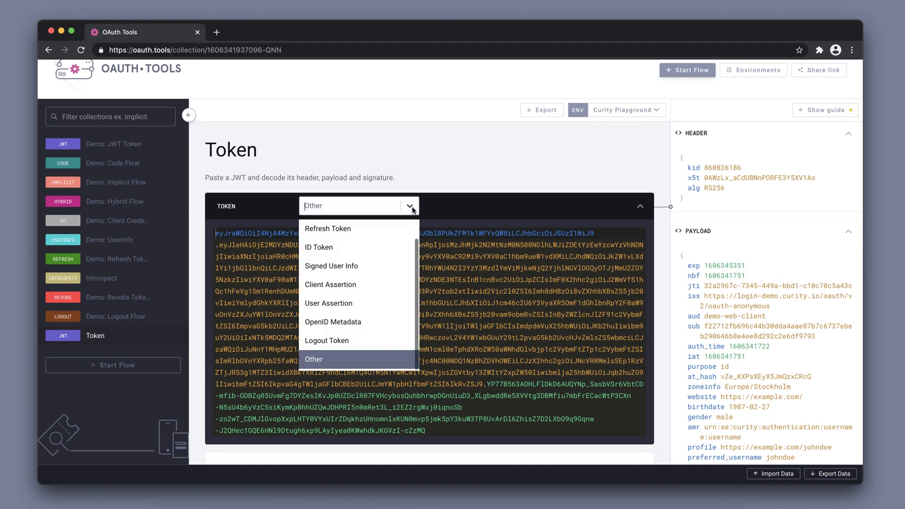
{"action": "left_click", "coordinate": [318, 247]}
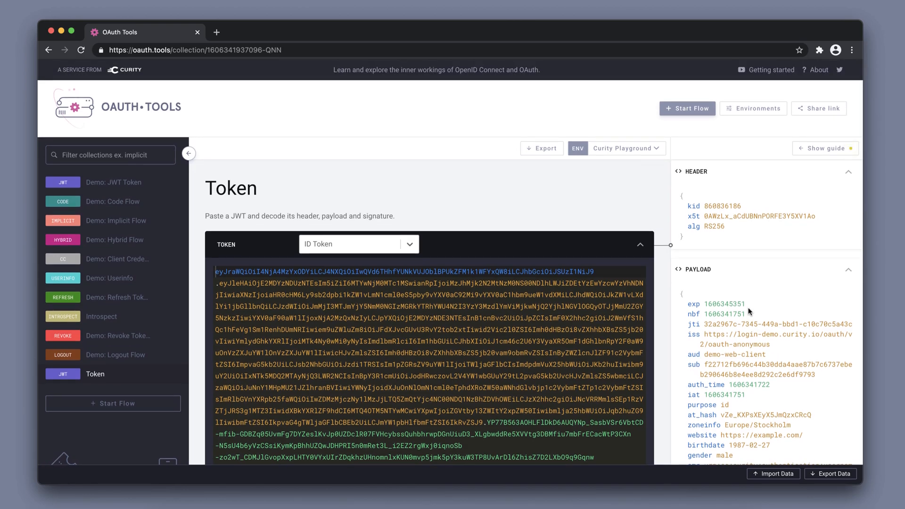
{"action": "mouse_move", "coordinate": [759, 159]}
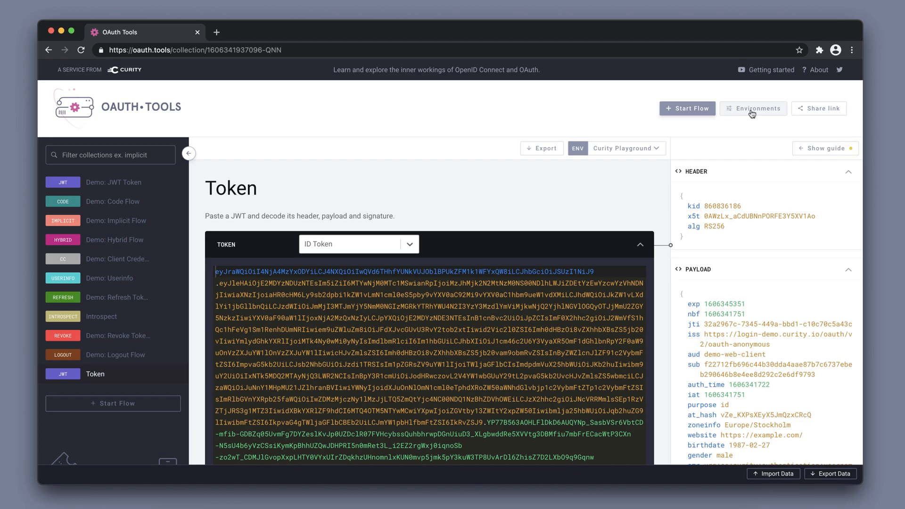
Create an empty New Environment in Manage Environments next to Curity Playground.
{"action": "left_click", "coordinate": [752, 108]}
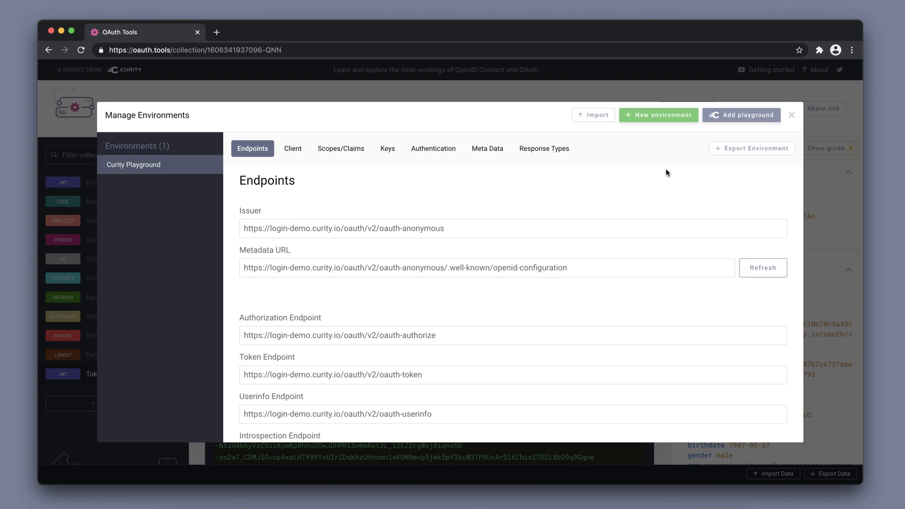
{"action": "mouse_move", "coordinate": [666, 143]}
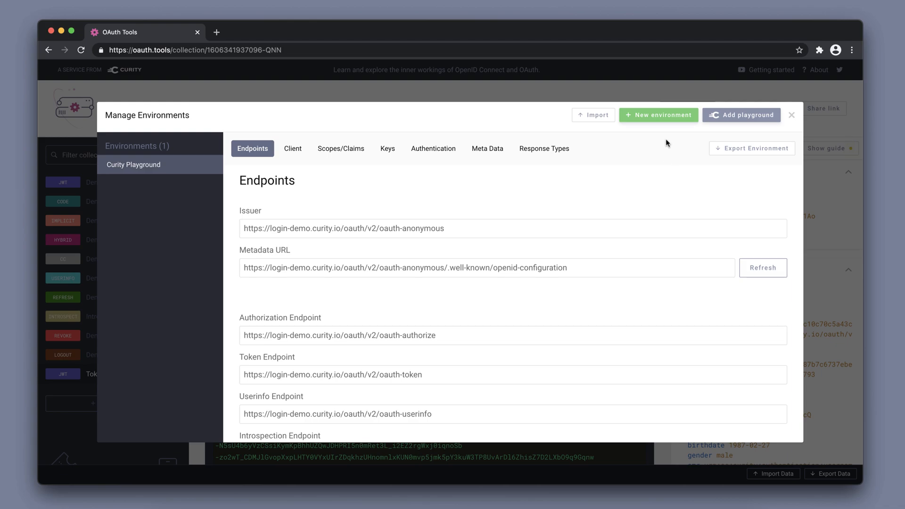
{"action": "left_click", "coordinate": [658, 115]}
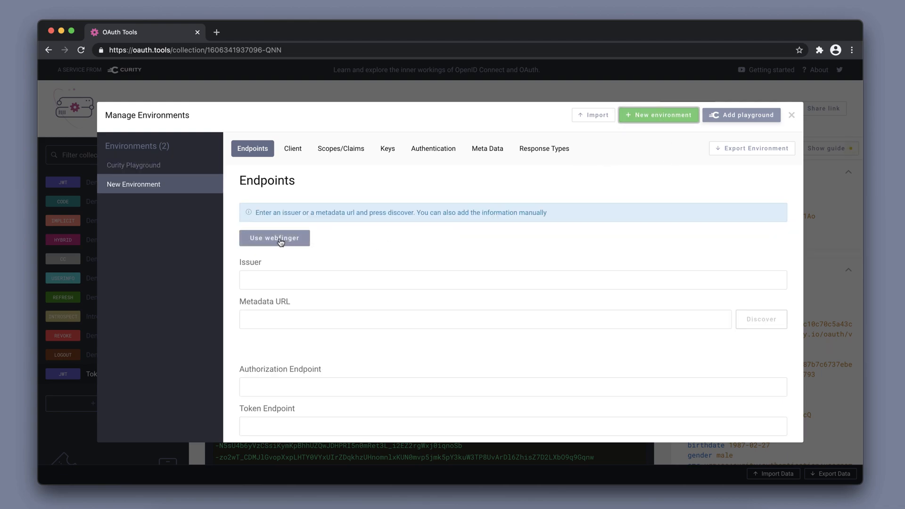
{"action": "left_click", "coordinate": [274, 238]}
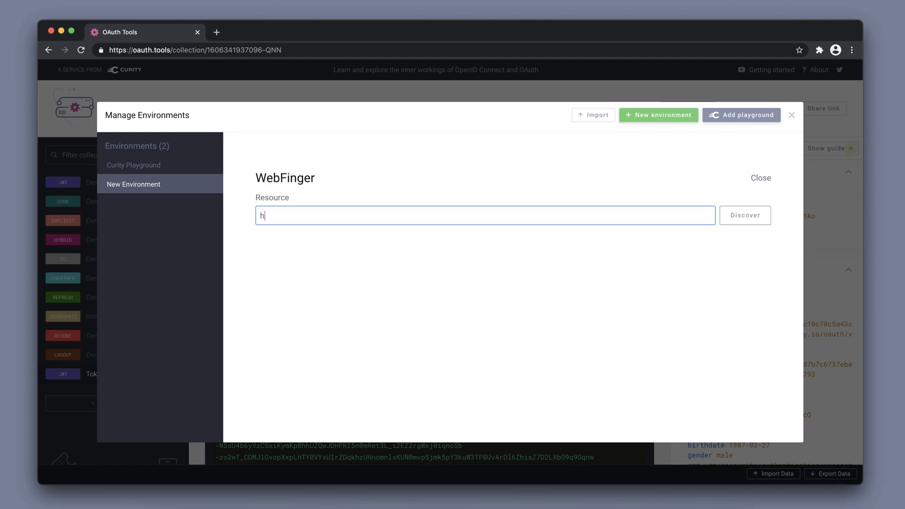
{"action": "type", "text": "ttps://iggbom-"}
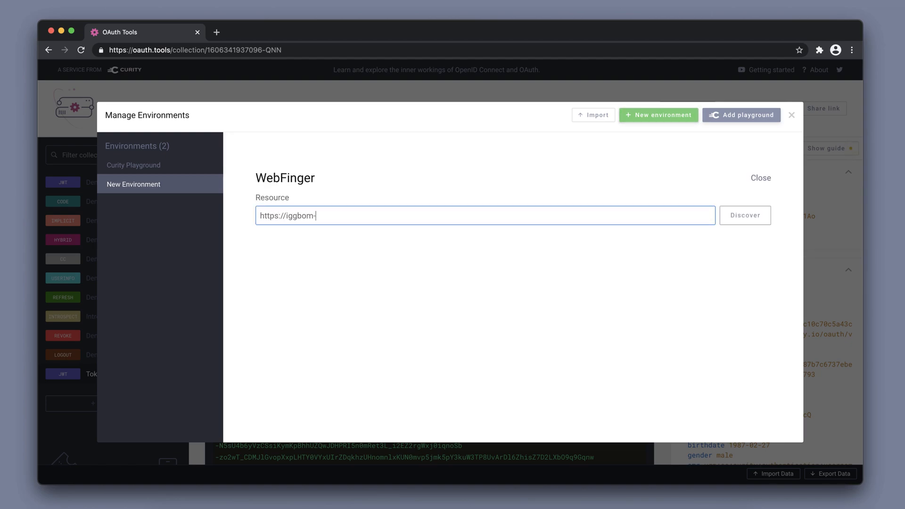
{"action": "type", "text": "curityio"}
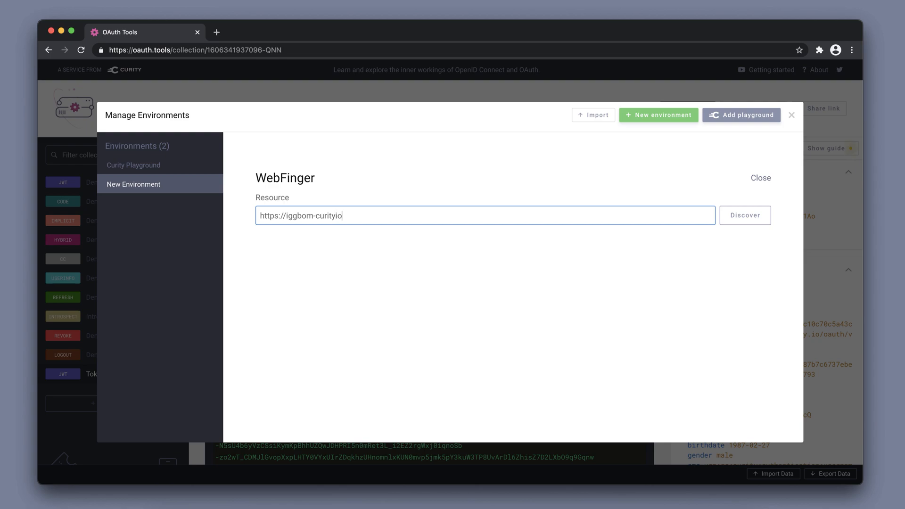
{"action": "type", "text": ".n"}
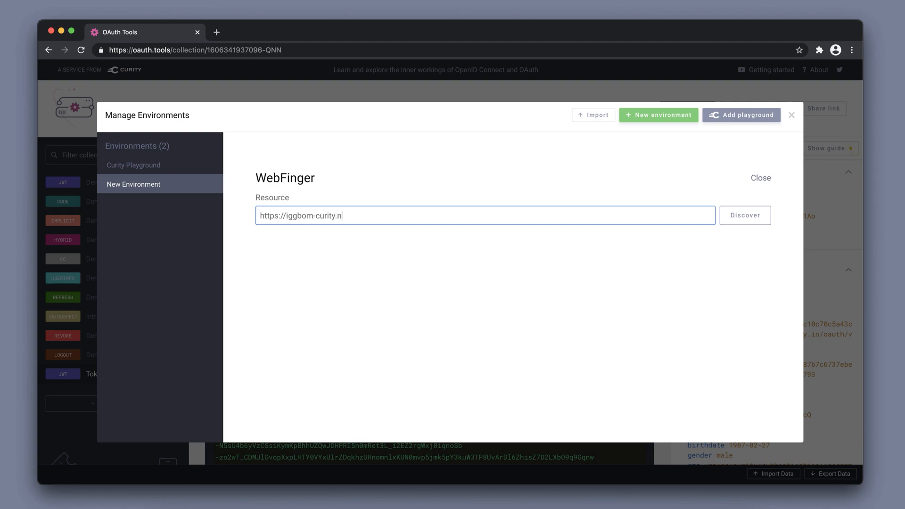
{"action": "type", "text": "grok.io"}
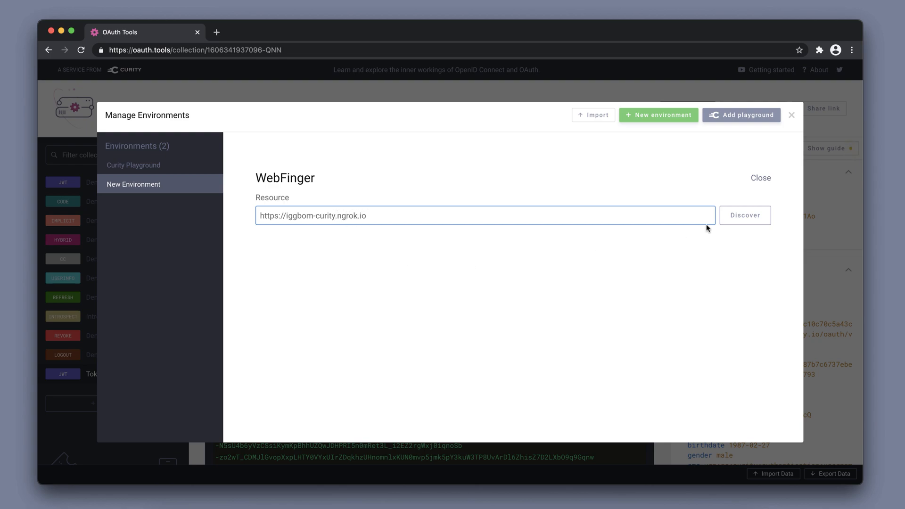
{"action": "left_click", "coordinate": [744, 215]}
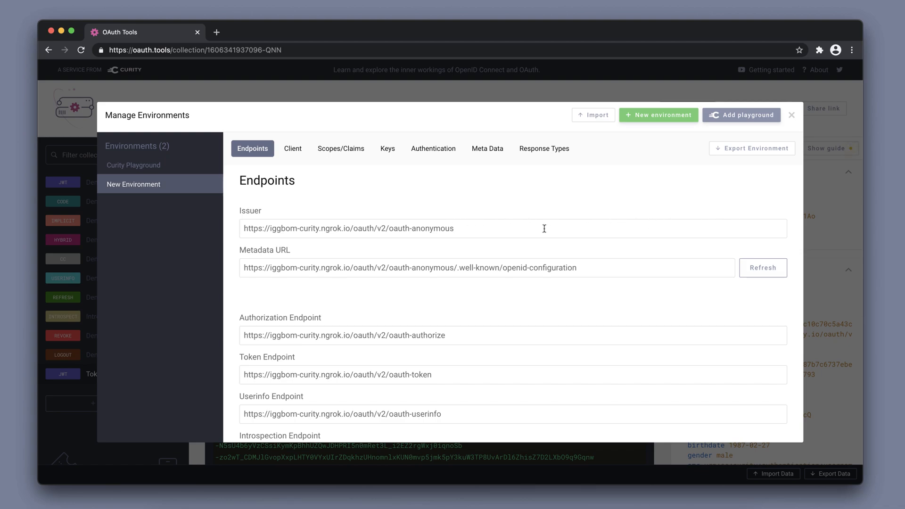
Enter 'demo' as the discovered environment's new name.
{"action": "scroll", "scroll_direction": "down", "scroll_amount": 3}
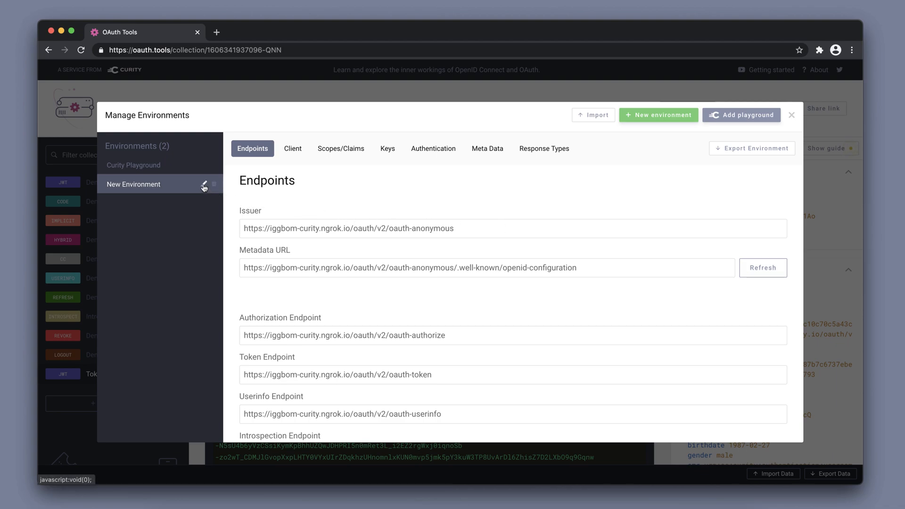
{"action": "type", "text": "demo"}
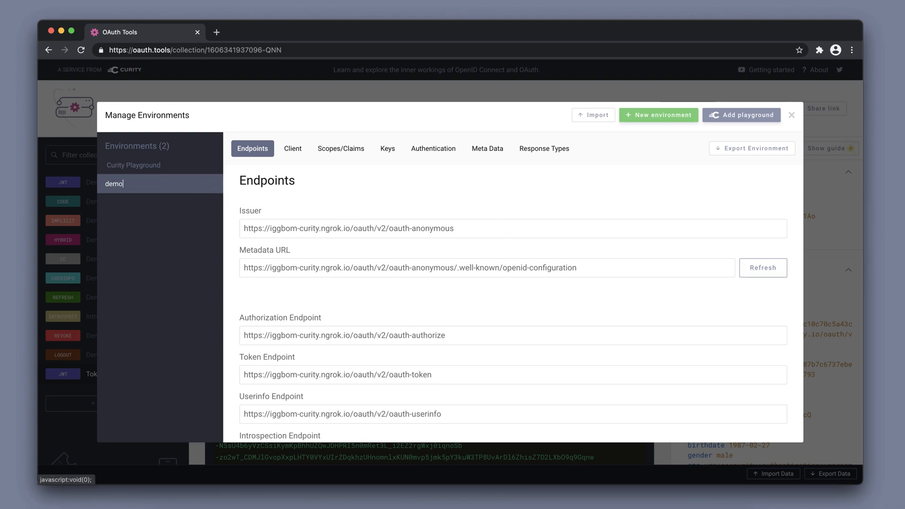
{"action": "mouse_move", "coordinate": [160, 183]}
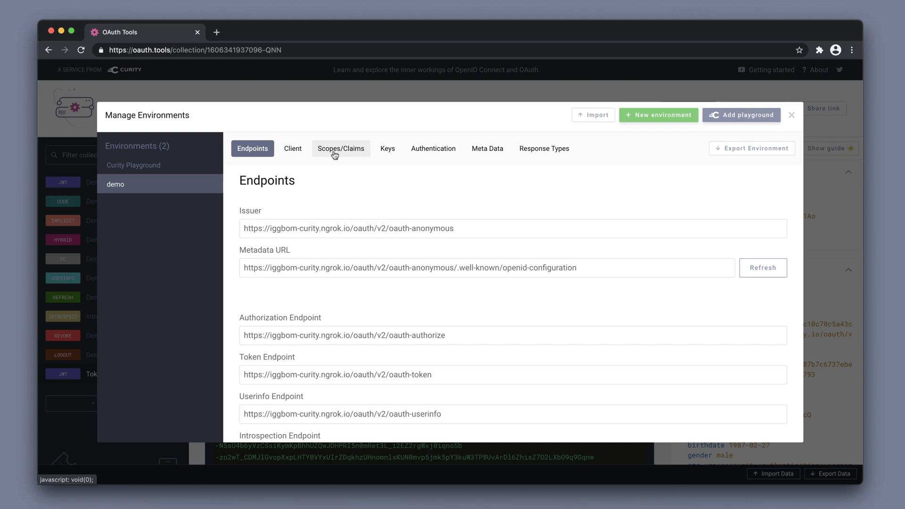
Browse the demo environment's scopes, signing keys and authentication settings tabs.
{"action": "left_click", "coordinate": [340, 148]}
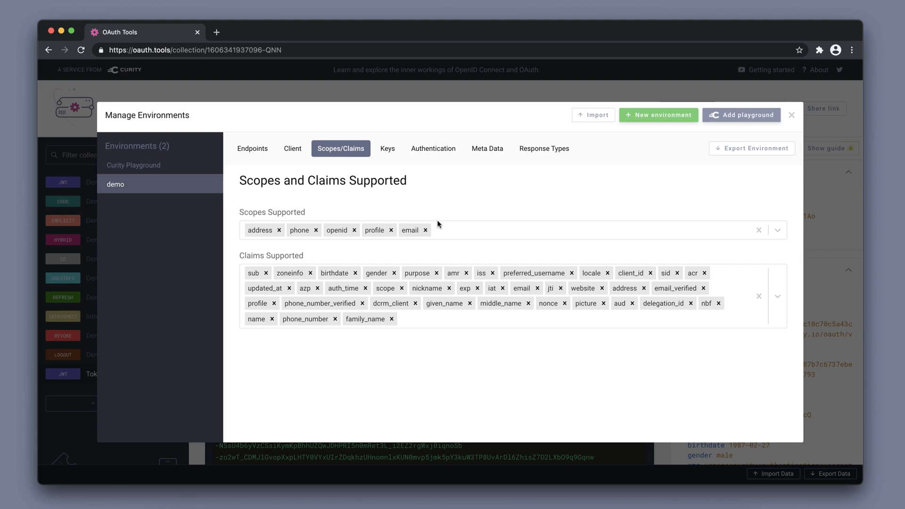
{"action": "mouse_move", "coordinate": [438, 229]}
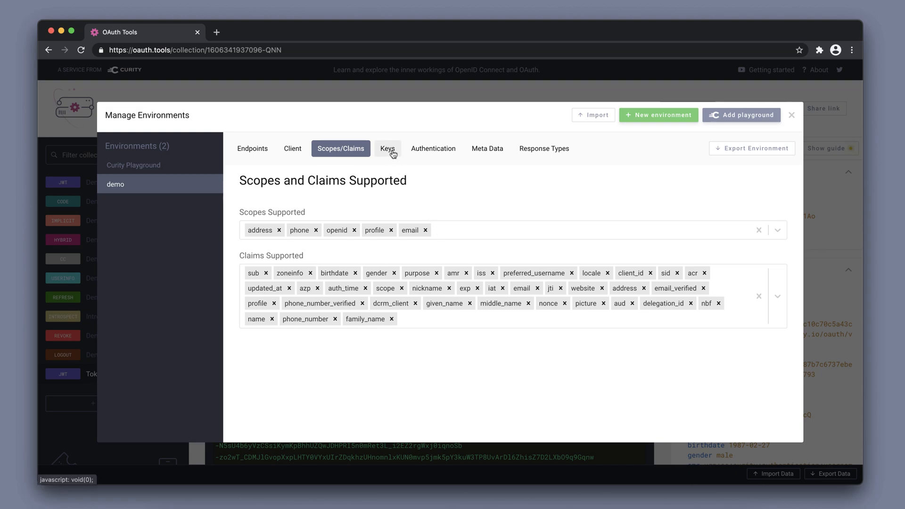
{"action": "left_click", "coordinate": [387, 148]}
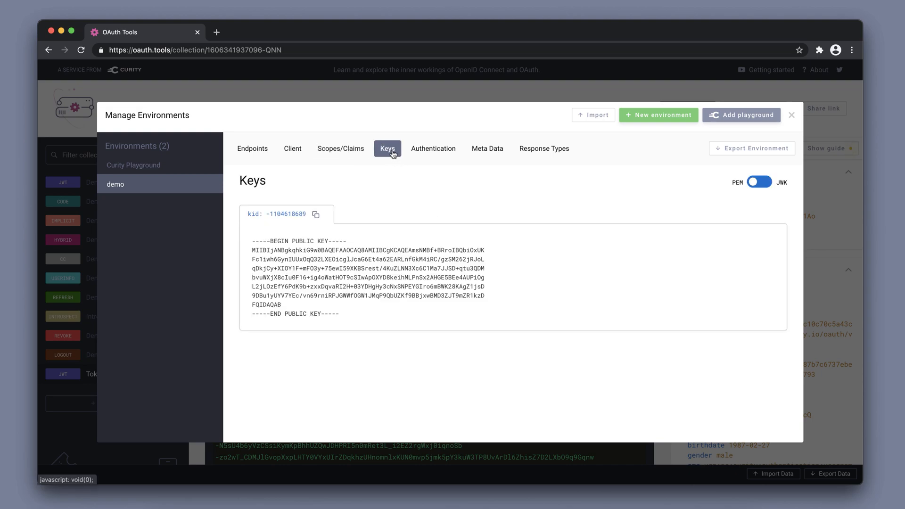
{"action": "mouse_move", "coordinate": [396, 153]}
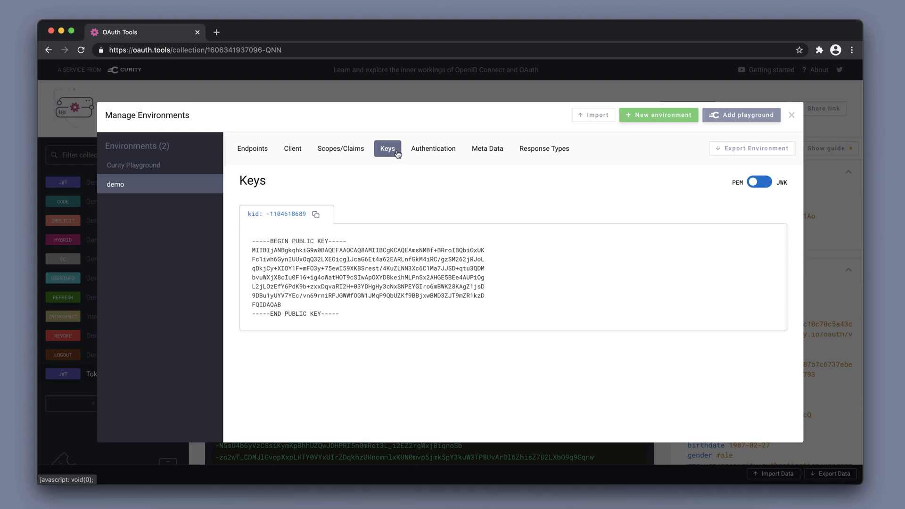
{"action": "mouse_move", "coordinate": [434, 148]}
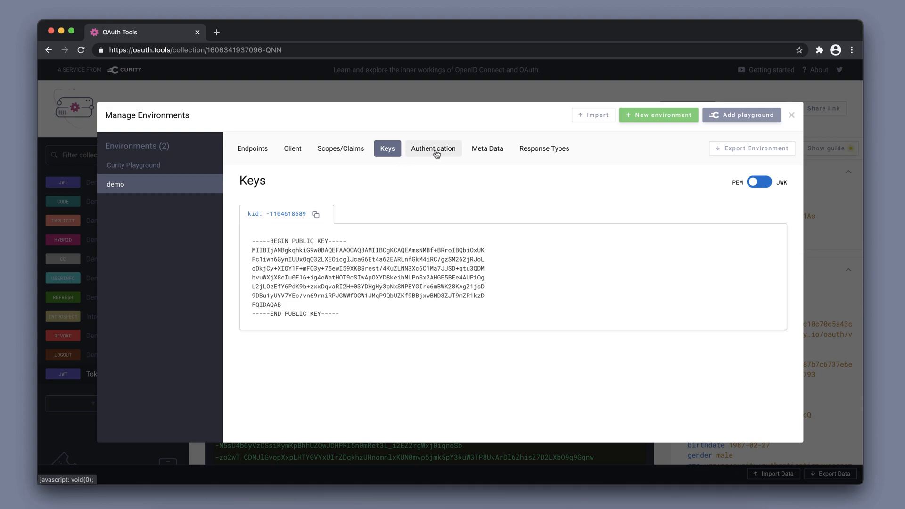
{"action": "left_click", "coordinate": [432, 149]}
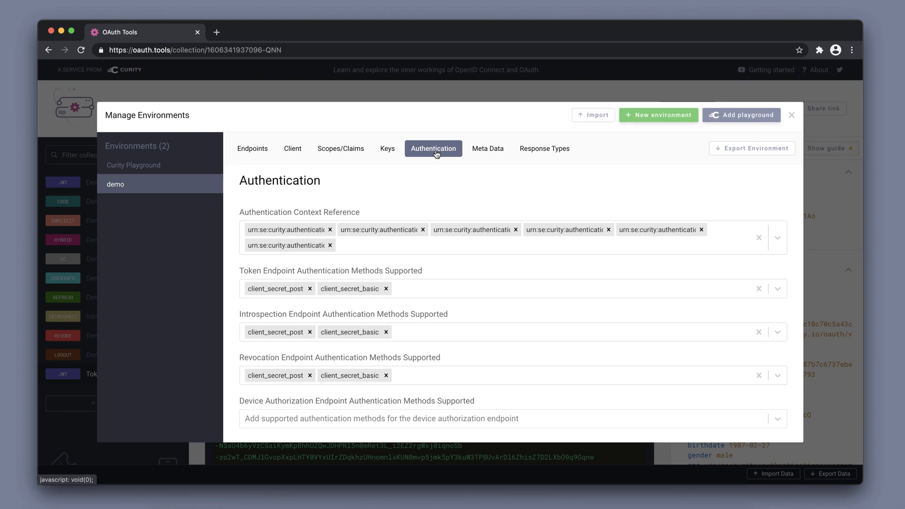
Scroll through the demo environment's metadata JSON, then show its supported response types.
{"action": "left_click", "coordinate": [486, 148]}
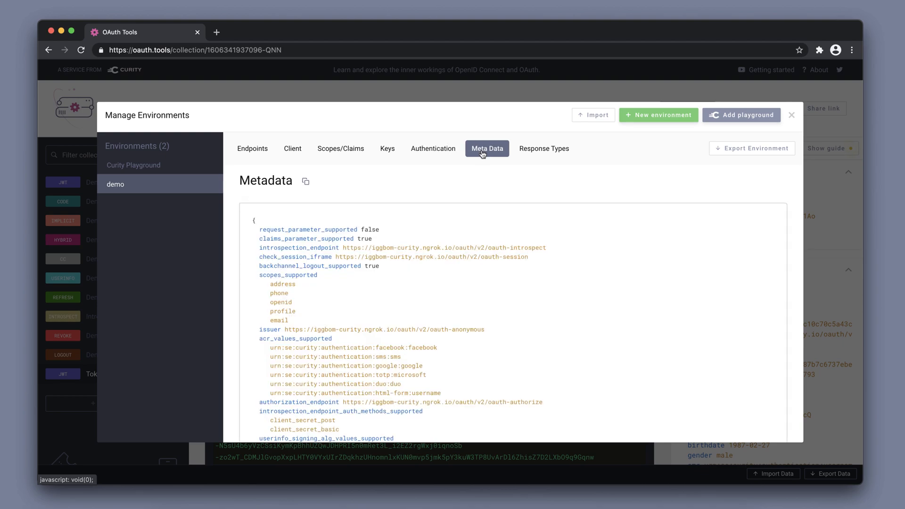
{"action": "scroll", "scroll_direction": "down", "scroll_amount": 3}
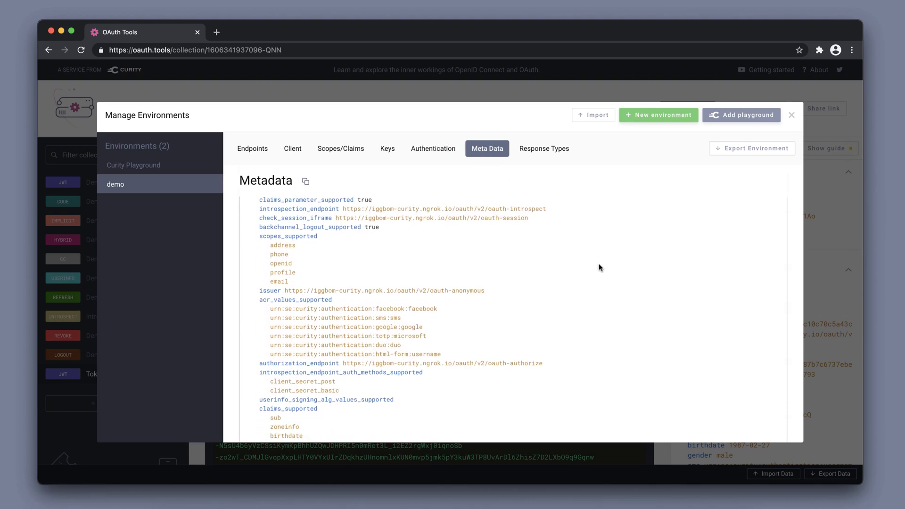
{"action": "scroll", "scroll_direction": "down", "scroll_amount": 3}
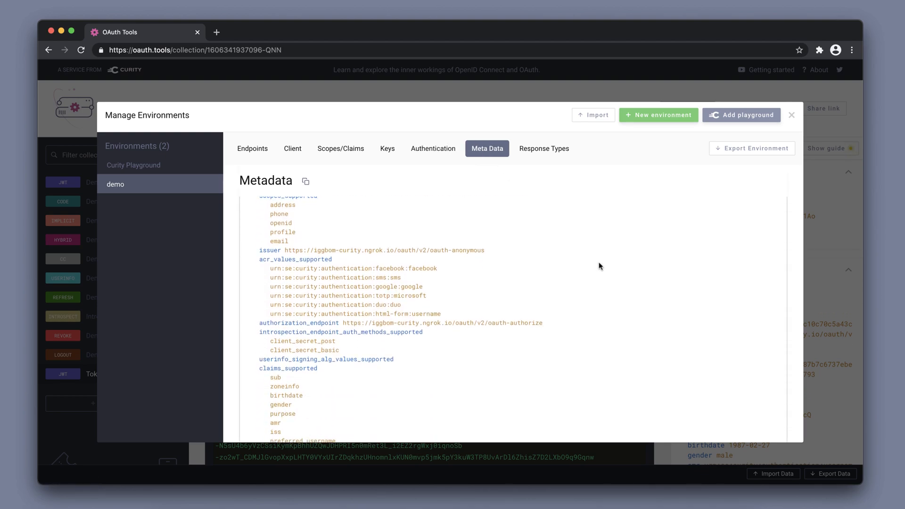
{"action": "scroll", "scroll_direction": "down", "scroll_amount": 3}
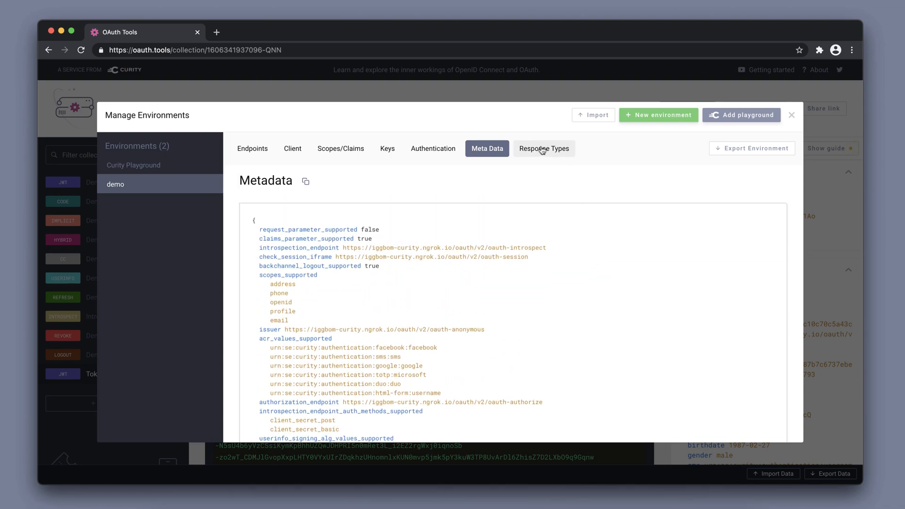
{"action": "left_click", "coordinate": [543, 148]}
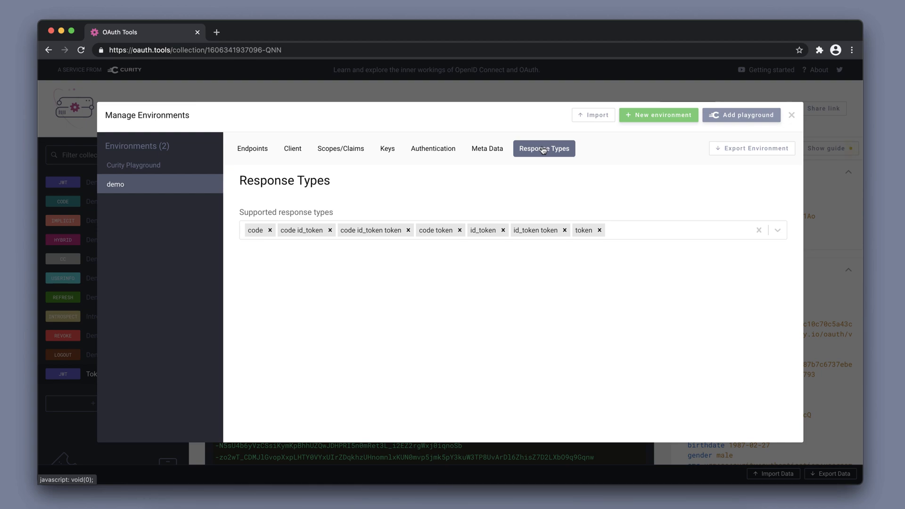
{"action": "mouse_move", "coordinate": [292, 149]}
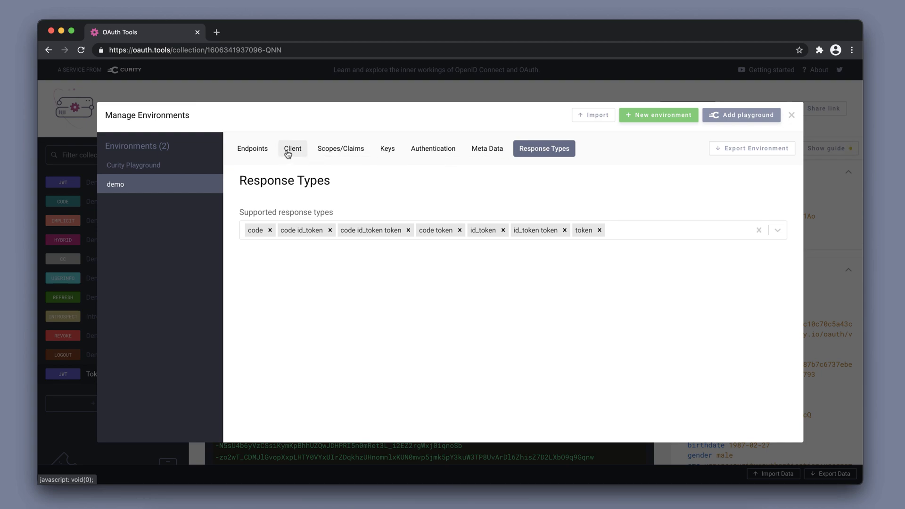
Add client www with code and implicit flows enabled.
{"action": "left_click", "coordinate": [292, 149]}
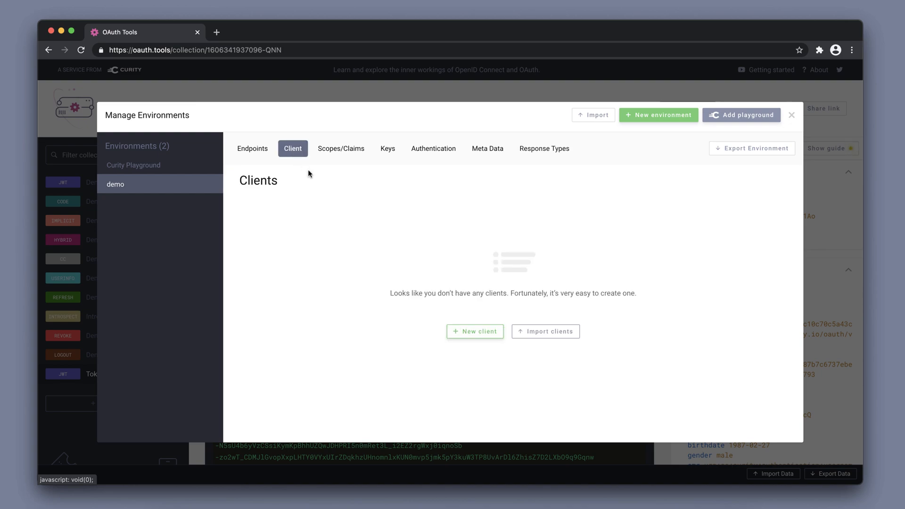
{"action": "mouse_move", "coordinate": [475, 331]}
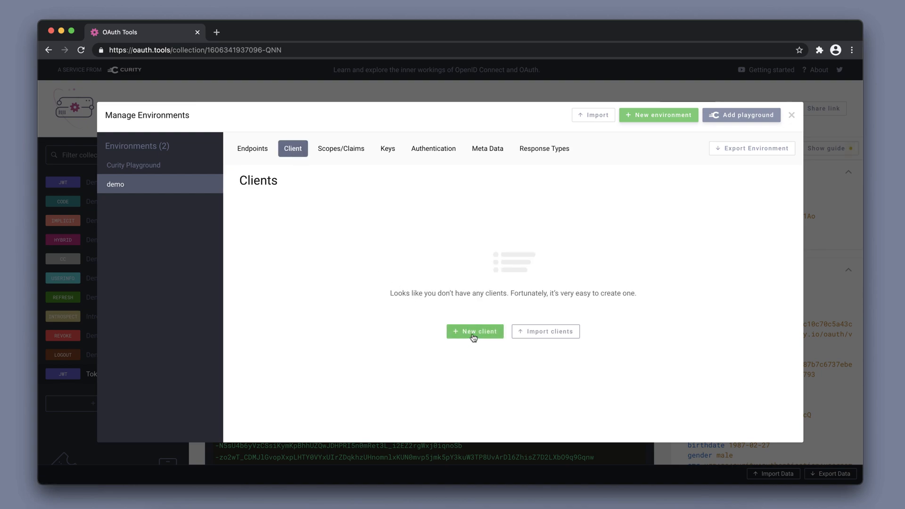
{"action": "left_click", "coordinate": [475, 331]}
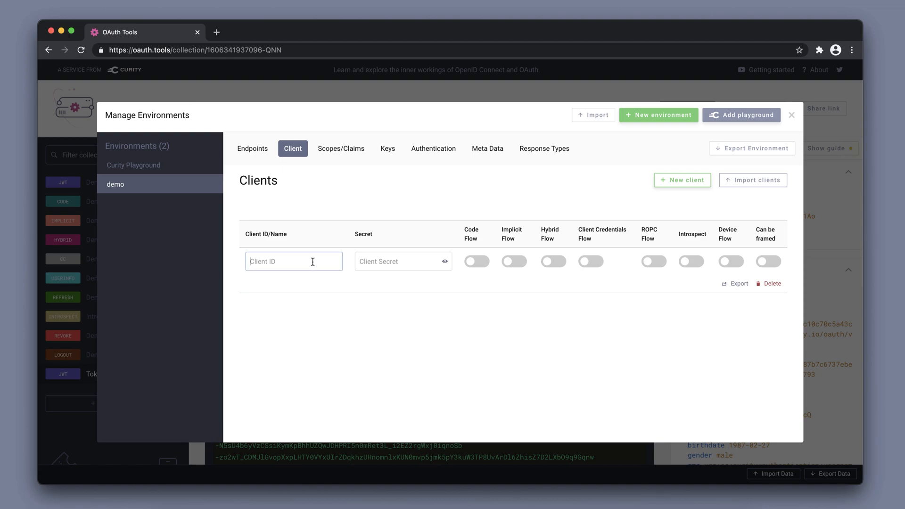
{"action": "type", "text": "www"}
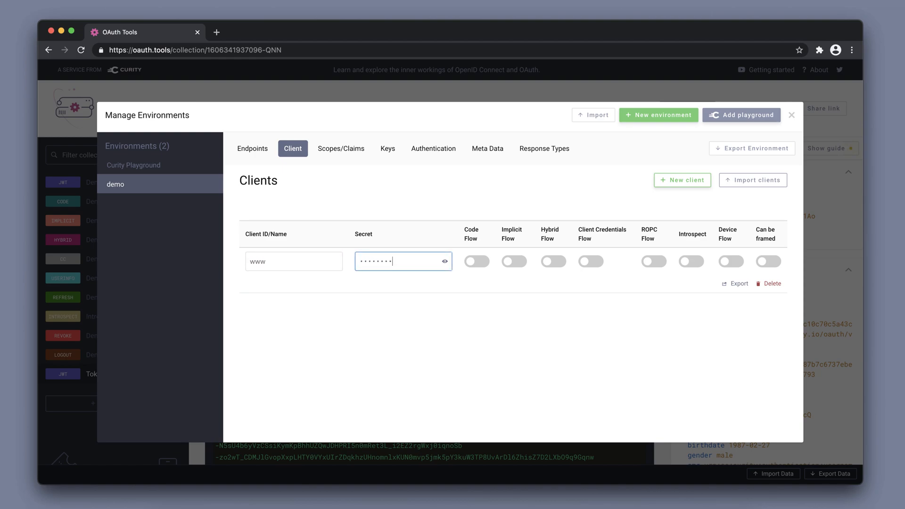
{"action": "left_click", "coordinate": [475, 260]}
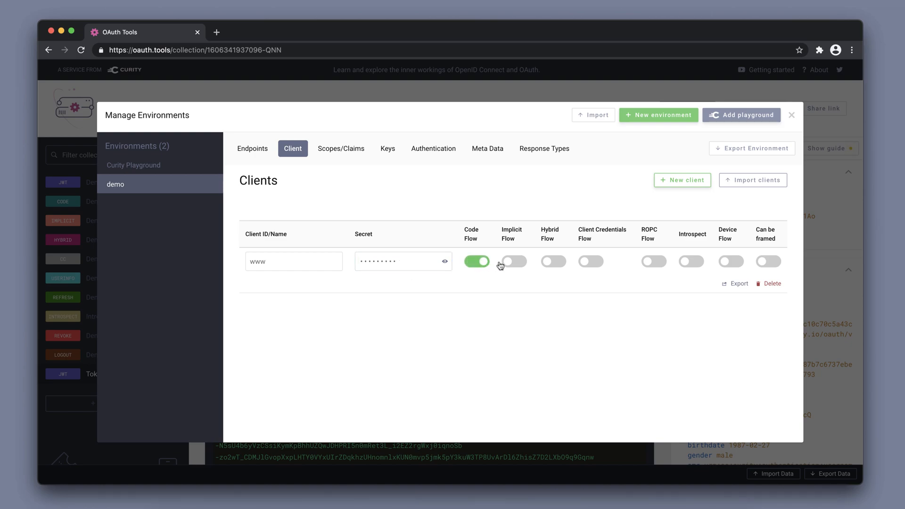
{"action": "left_click", "coordinate": [513, 261]}
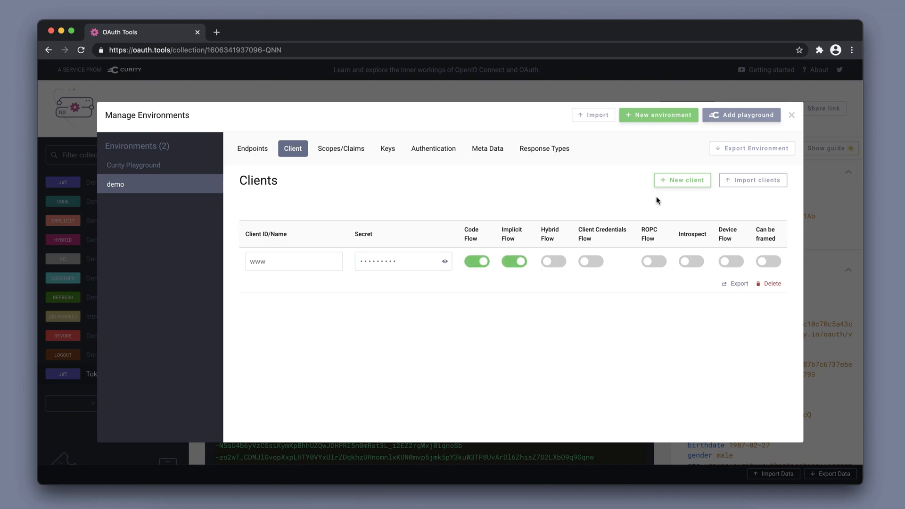
Add client gateway with introspection enabled and close the environment manager.
{"action": "left_click", "coordinate": [682, 179]}
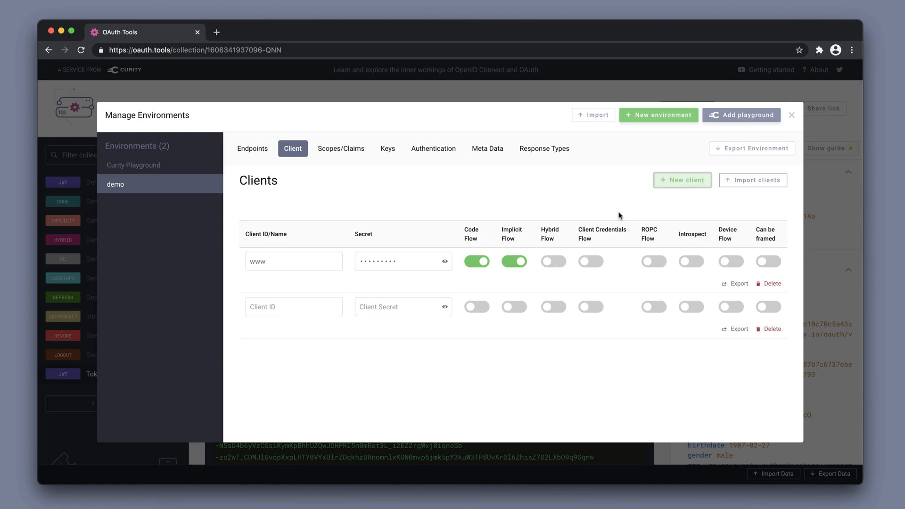
{"action": "type", "text": "gateway"}
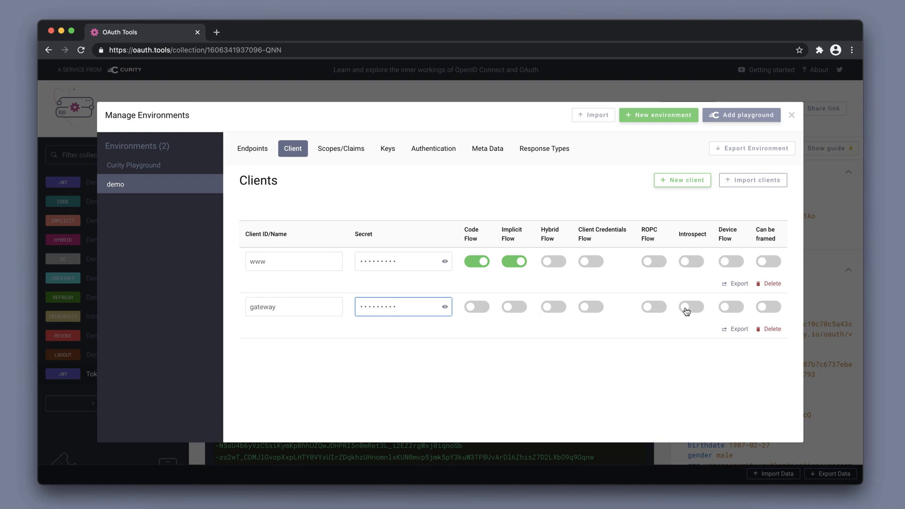
{"action": "left_click", "coordinate": [690, 306]}
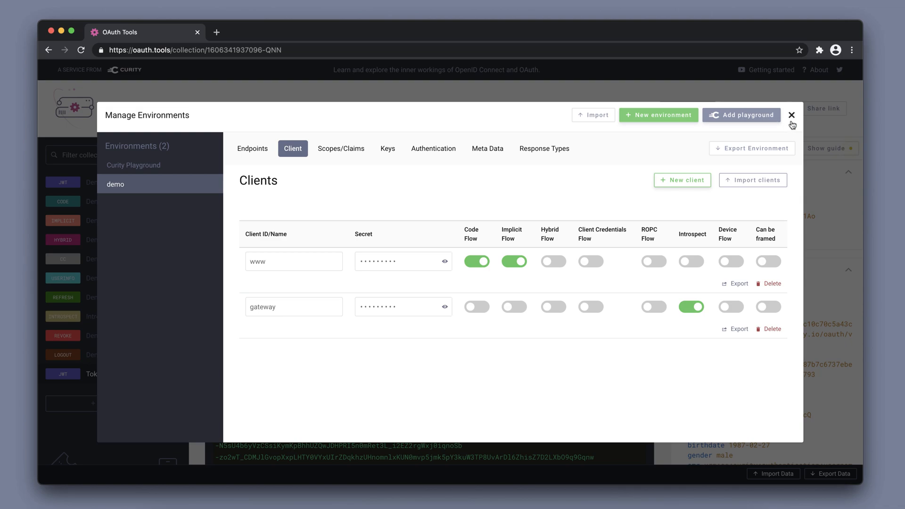
{"action": "left_click", "coordinate": [791, 115]}
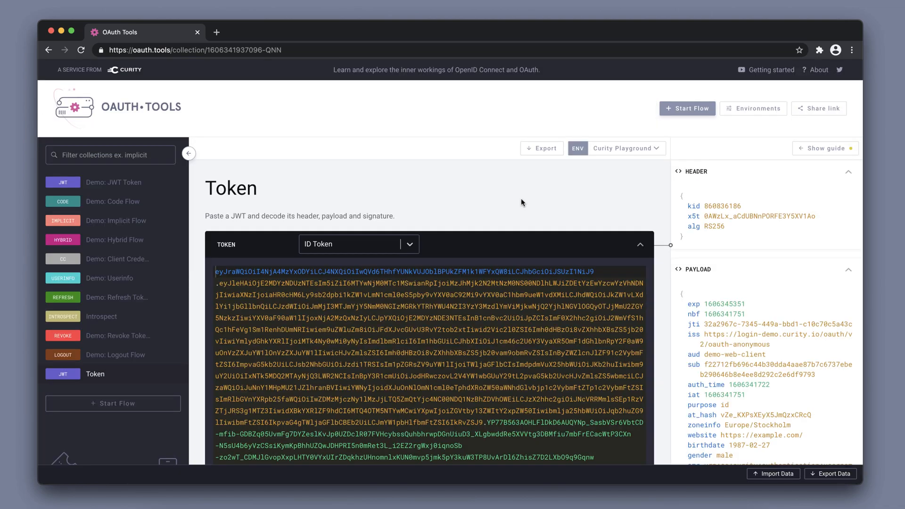
{"action": "mouse_move", "coordinate": [134, 391]}
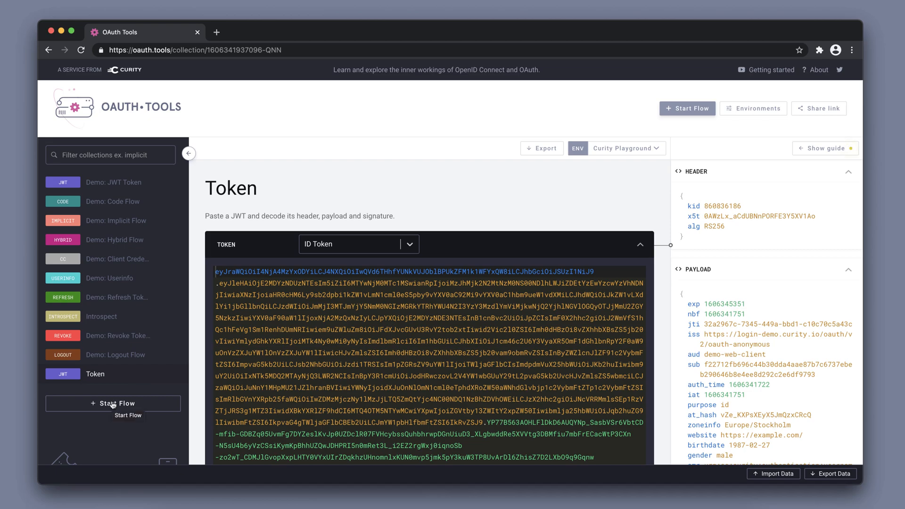
Create a new Implicit Flow collection from the Web and Mobile flows.
{"action": "left_click", "coordinate": [113, 403]}
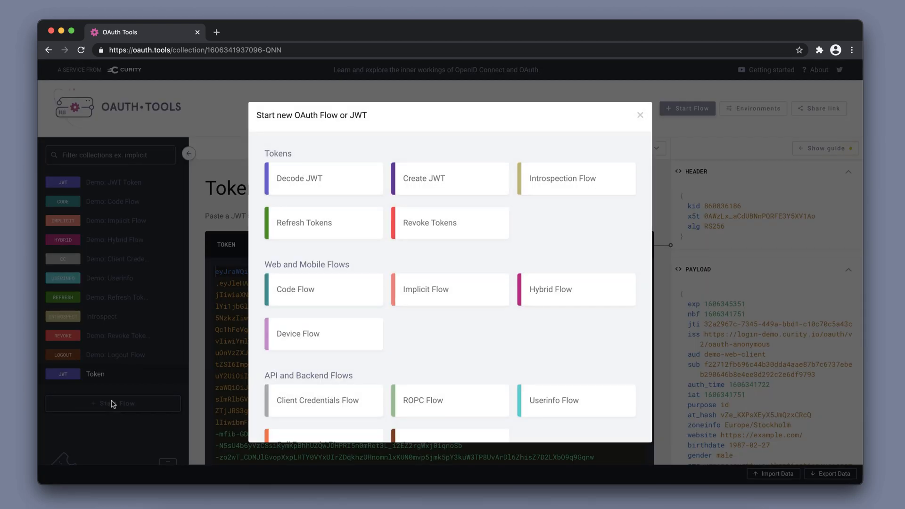
{"action": "scroll", "scroll_direction": "down", "scroll_amount": 3}
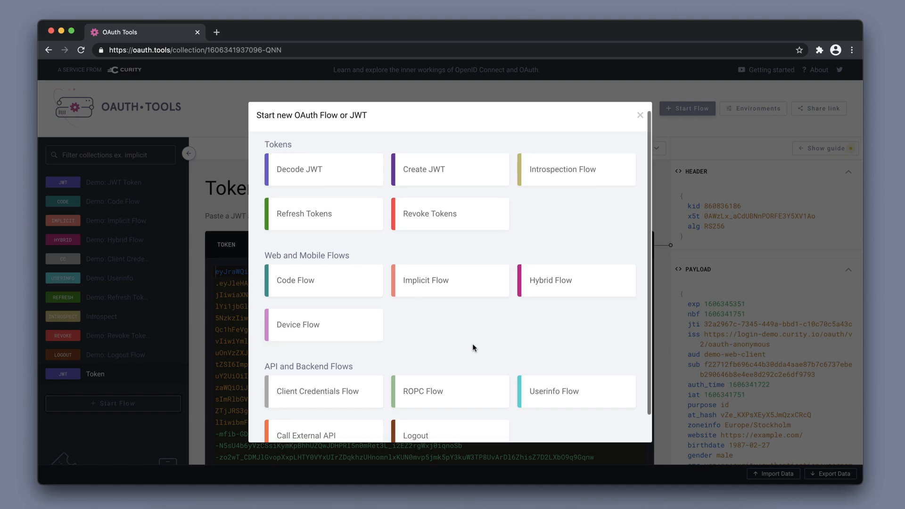
{"action": "scroll", "scroll_direction": "down", "scroll_amount": 3}
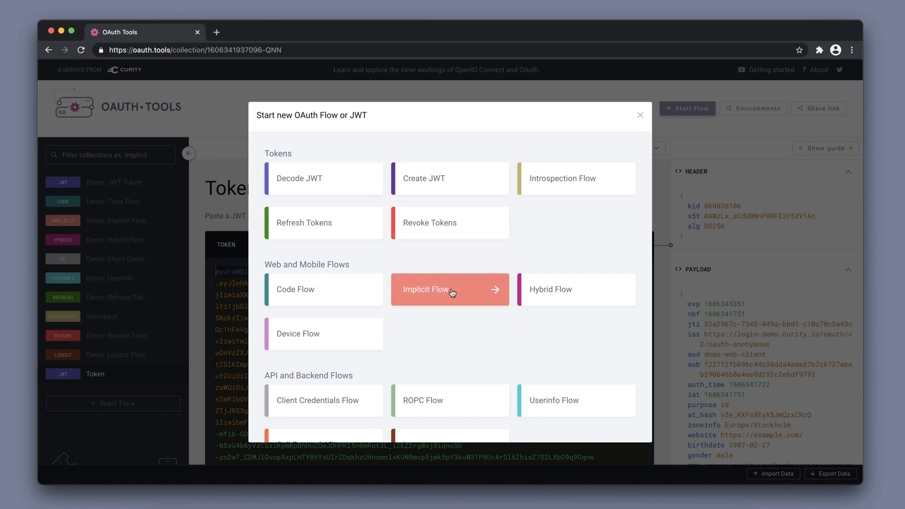
{"action": "left_click", "coordinate": [449, 289]}
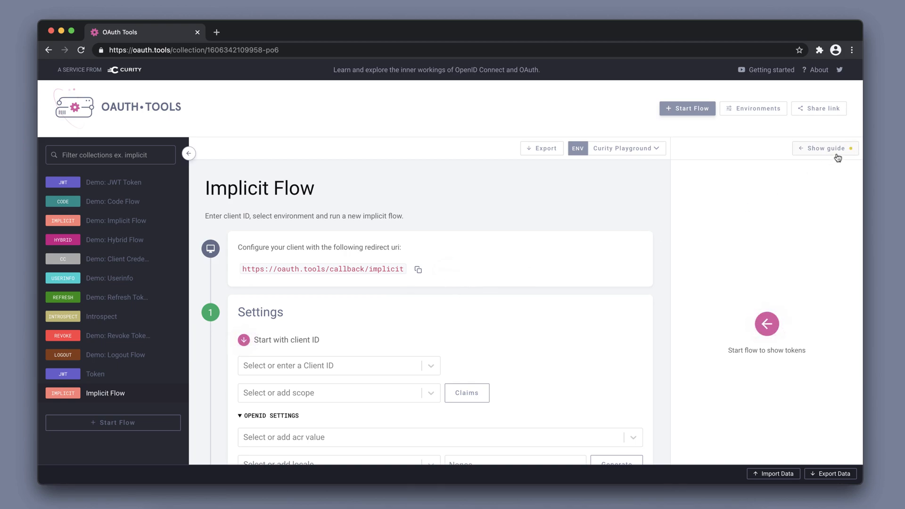
Show the implicit flow guide and scroll through the flow settings.
{"action": "left_click", "coordinate": [824, 148]}
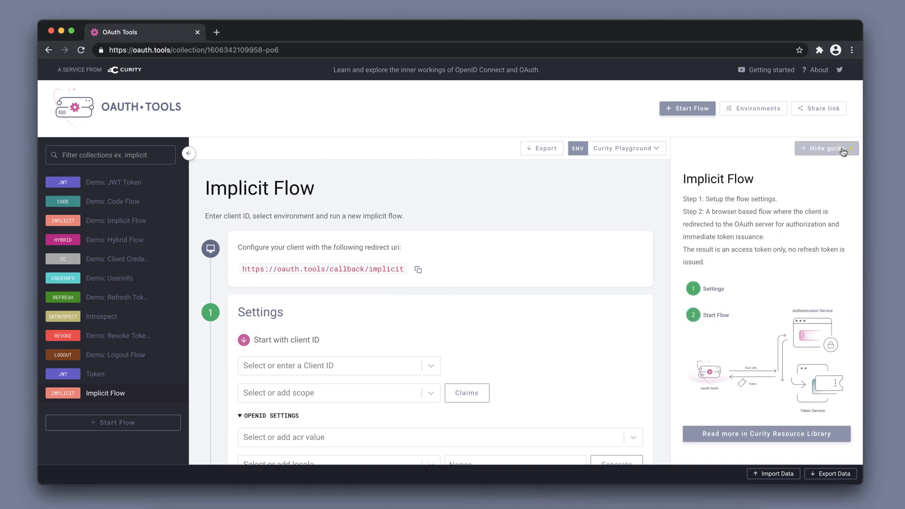
{"action": "scroll", "scroll_direction": "down", "scroll_amount": 3}
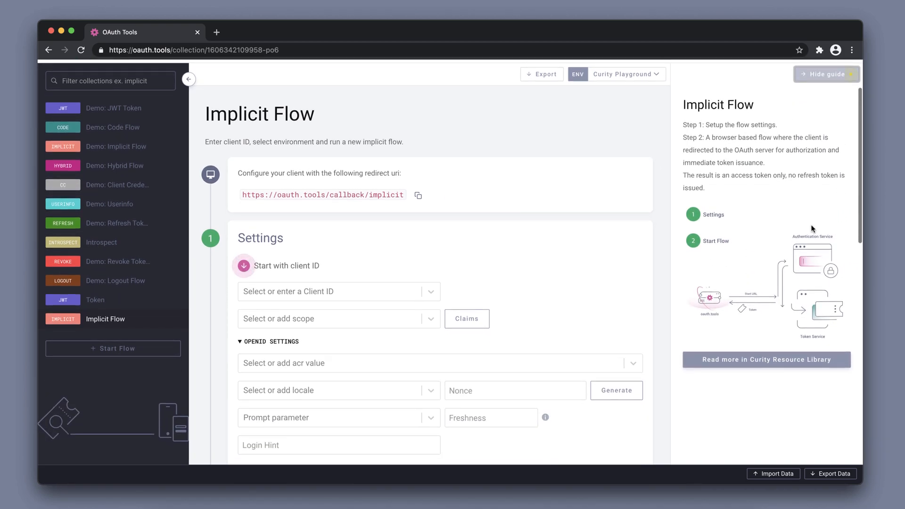
{"action": "scroll", "scroll_direction": "down", "scroll_amount": 3}
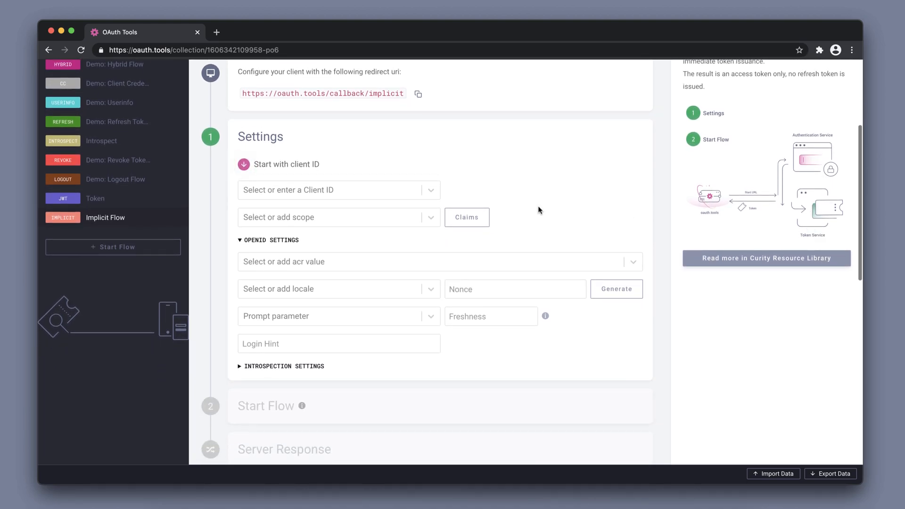
{"action": "left_click", "coordinate": [338, 190]}
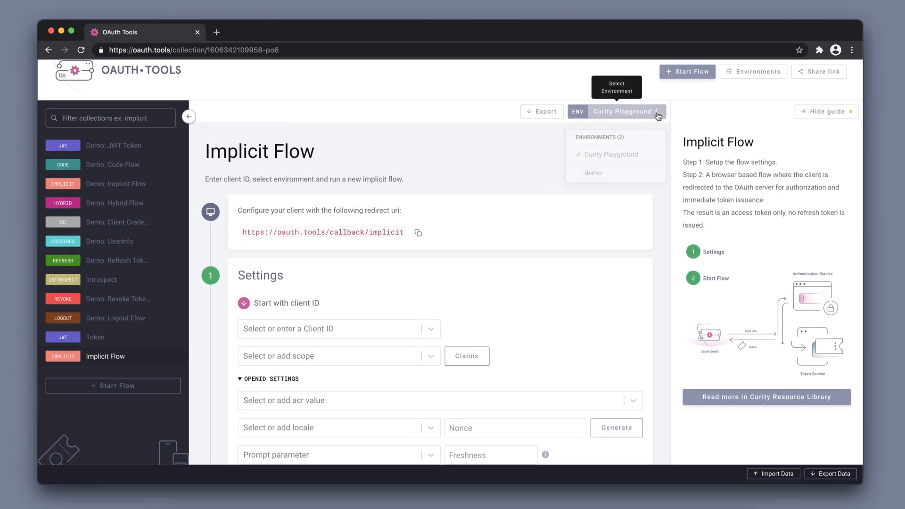
Target the demo environment and scroll down to the Start Flow section.
{"action": "left_click", "coordinate": [593, 165]}
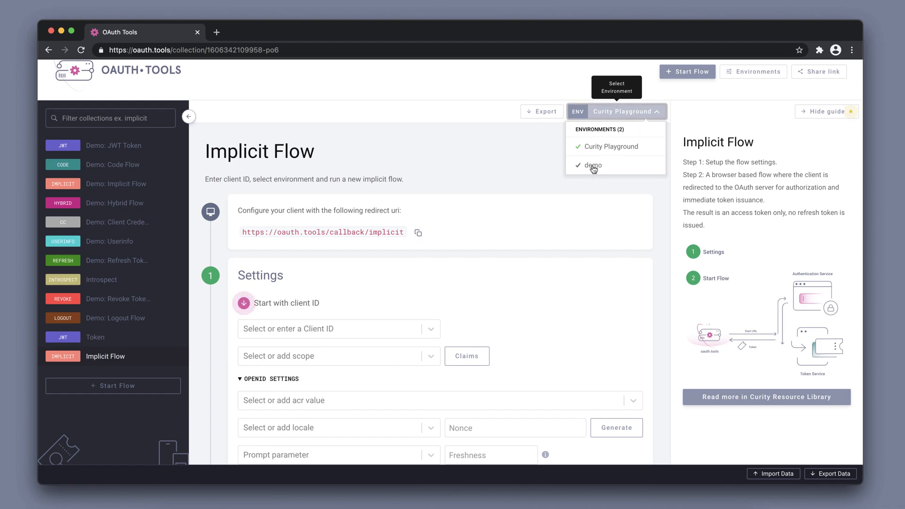
{"action": "left_click", "coordinate": [591, 165]}
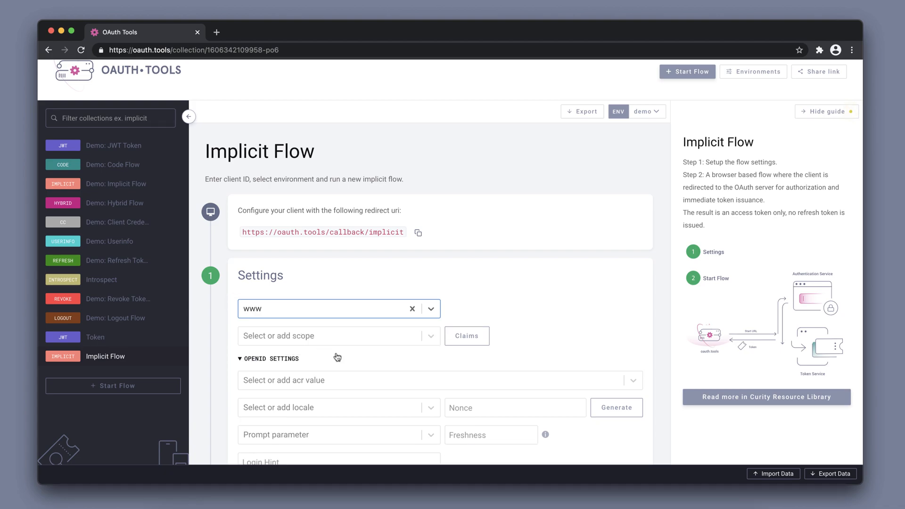
{"action": "scroll", "scroll_direction": "down", "scroll_amount": 3}
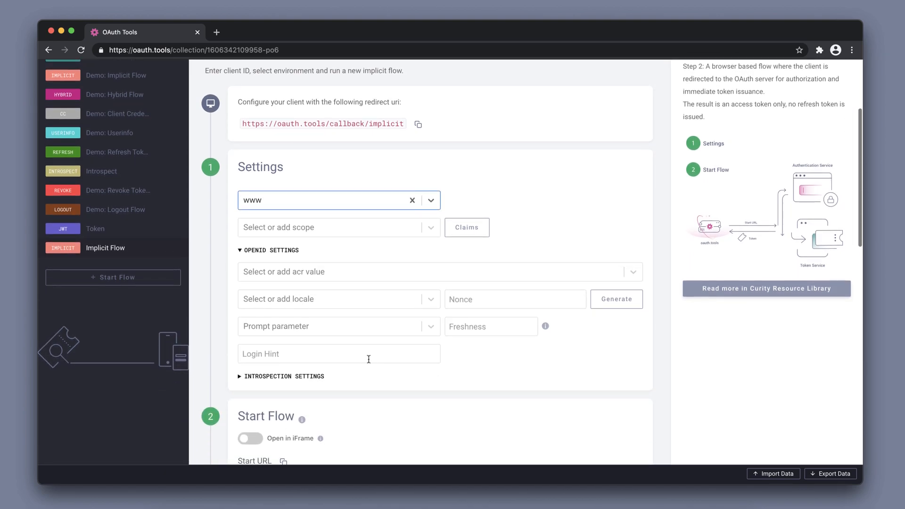
{"action": "scroll", "scroll_direction": "down", "scroll_amount": 3}
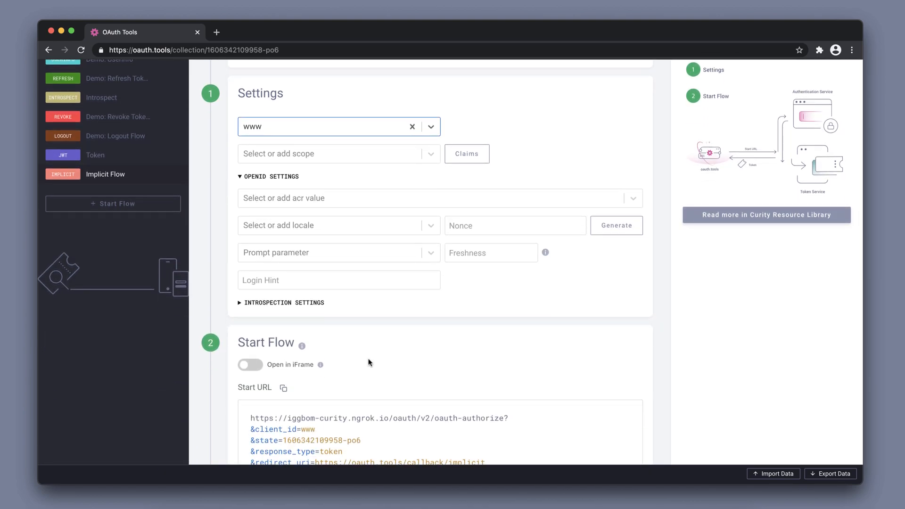
{"action": "scroll", "scroll_direction": "down", "scroll_amount": 3}
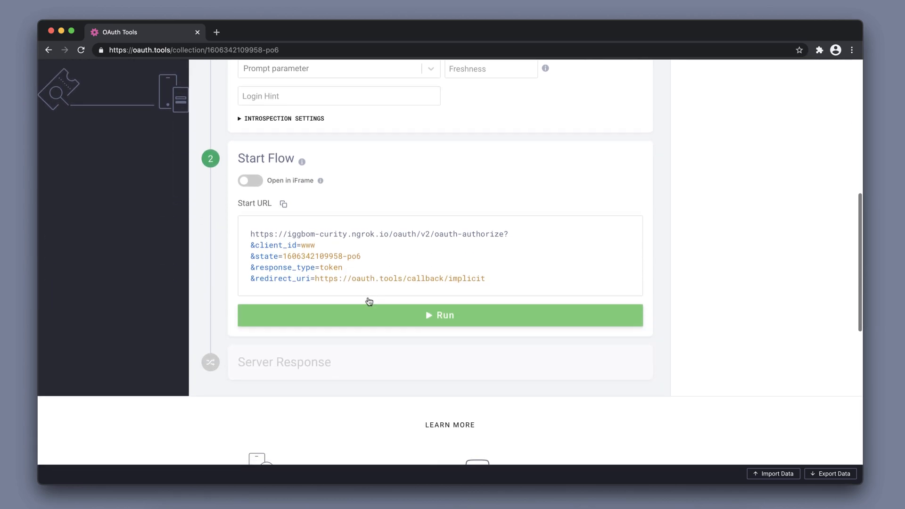
{"action": "scroll", "scroll_direction": "down", "scroll_amount": 3}
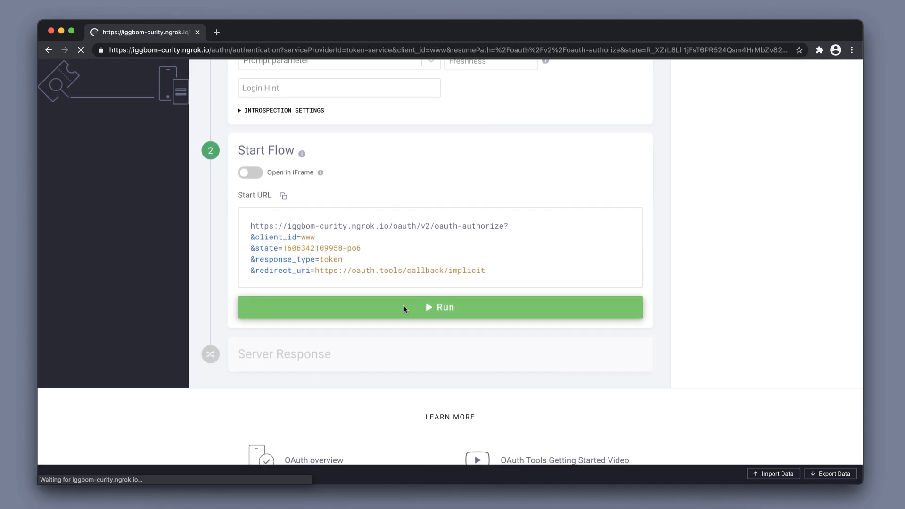
Run the flow and sign in to Curity as alice with username and password.
{"action": "left_click", "coordinate": [439, 306]}
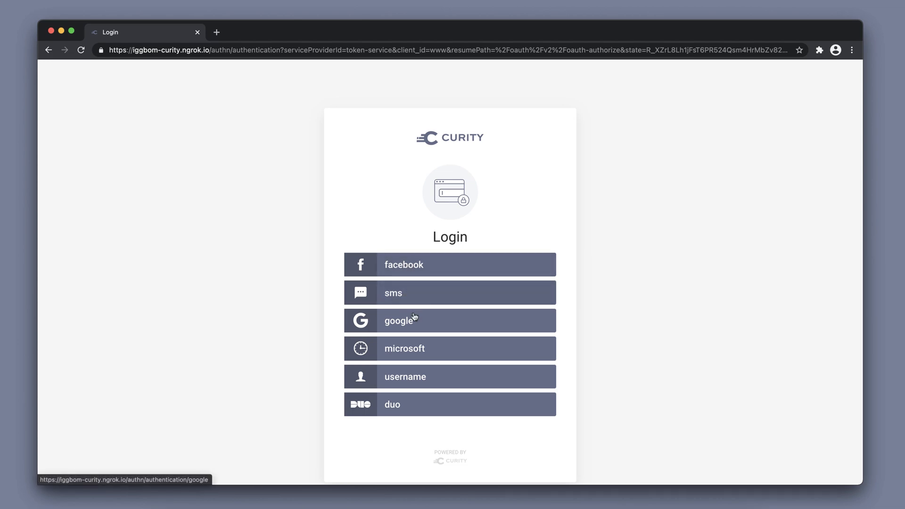
{"action": "mouse_move", "coordinate": [420, 395]}
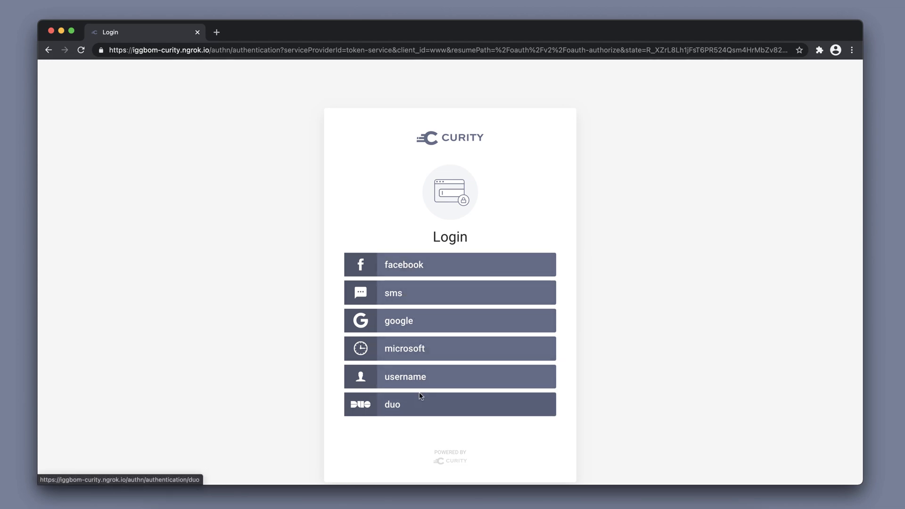
{"action": "left_click", "coordinate": [448, 376]}
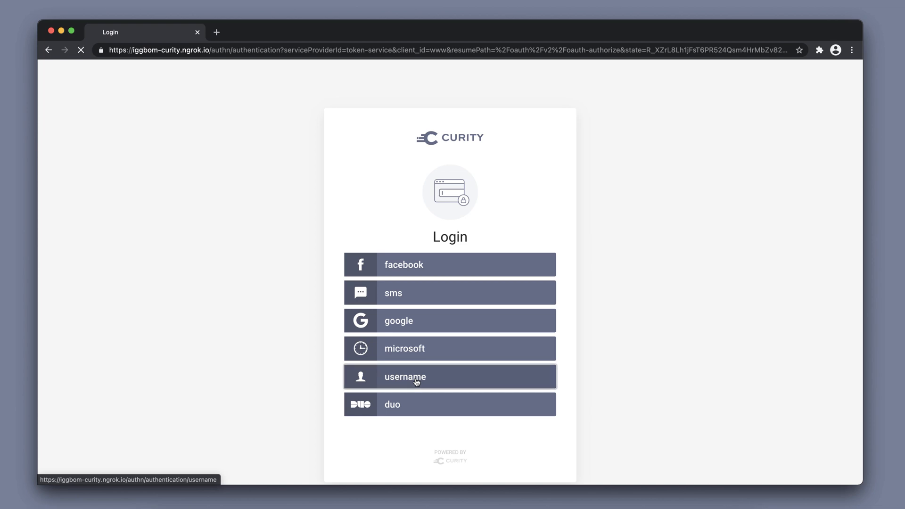
{"action": "left_click", "coordinate": [449, 376]}
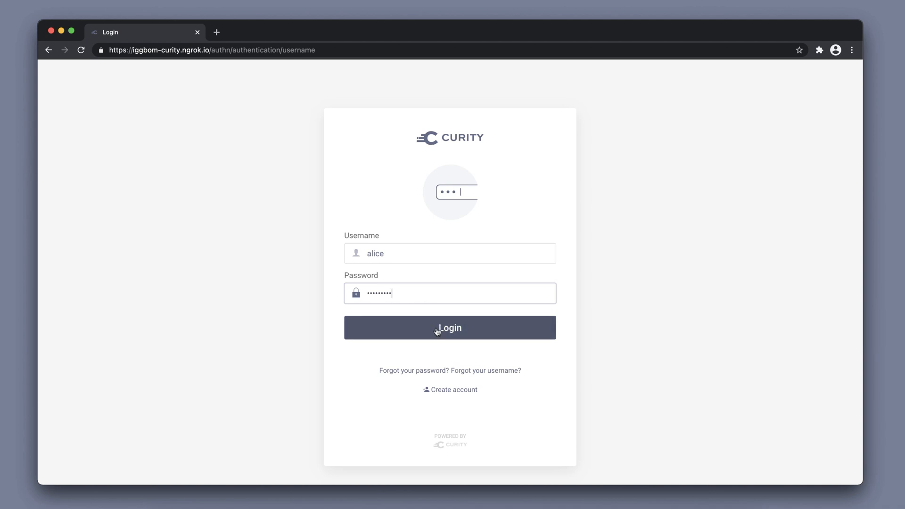
{"action": "left_click", "coordinate": [450, 327]}
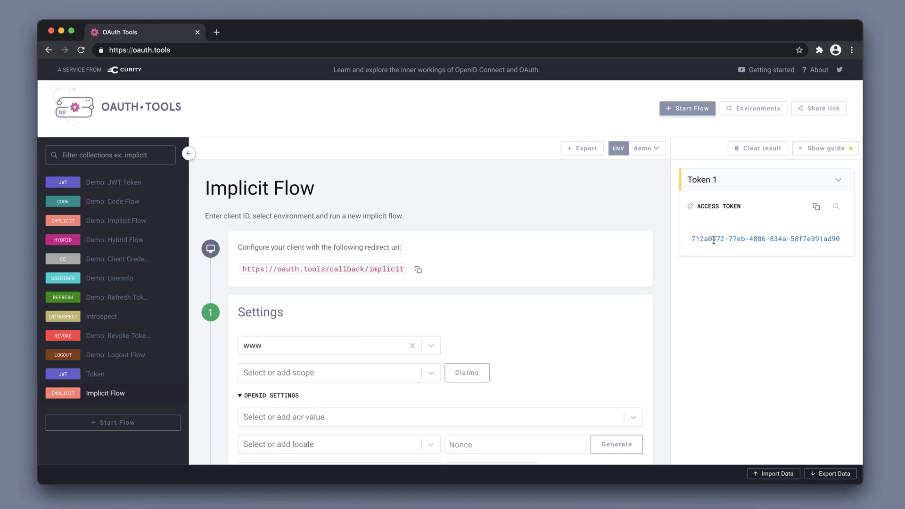
{"action": "scroll", "scroll_direction": "down", "scroll_amount": 3}
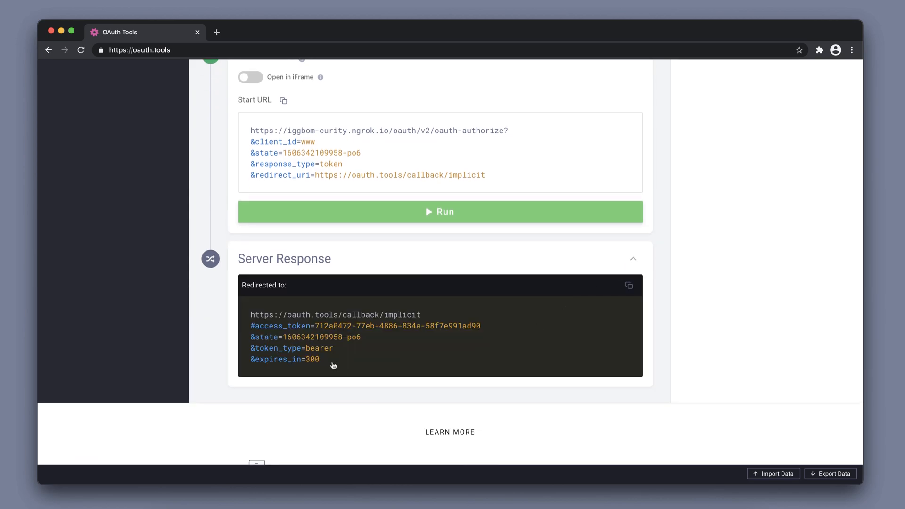
{"action": "mouse_move", "coordinate": [497, 354]}
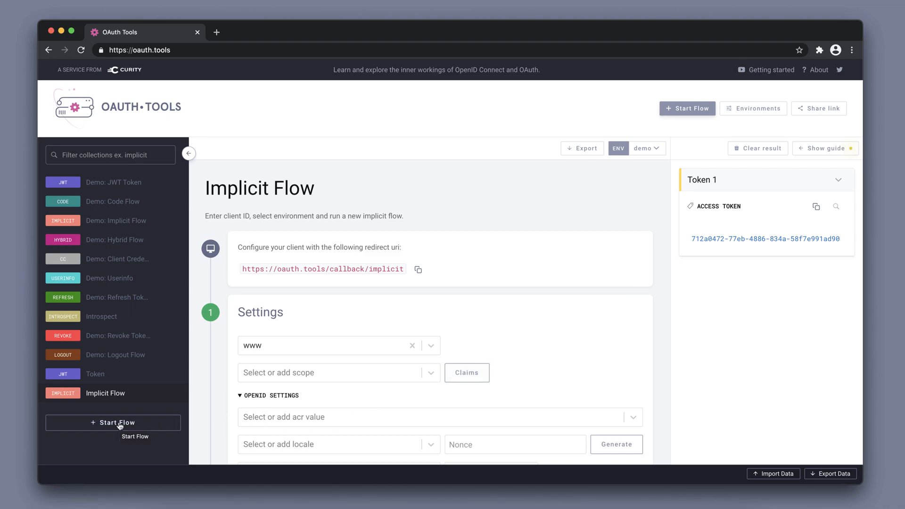
Create a Call External API flow from the Start Flow dialog.
{"action": "left_click", "coordinate": [114, 422]}
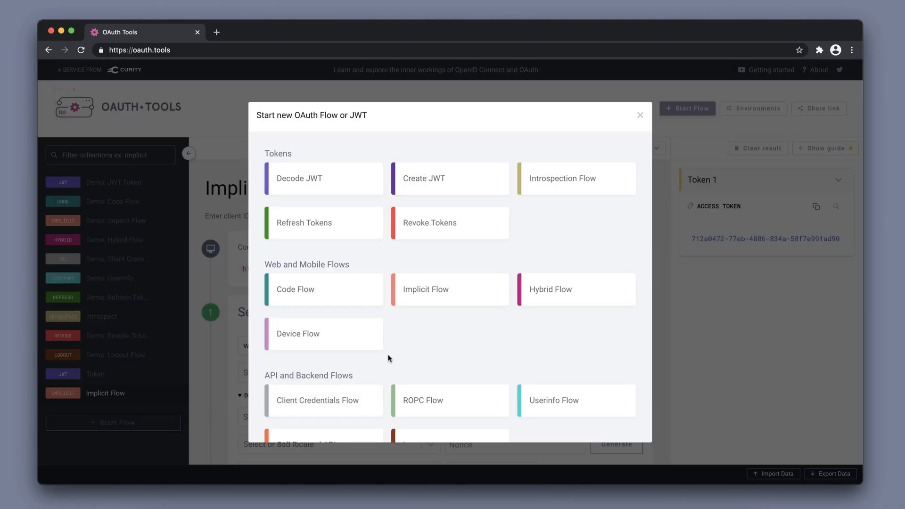
{"action": "scroll", "scroll_direction": "down", "scroll_amount": 3}
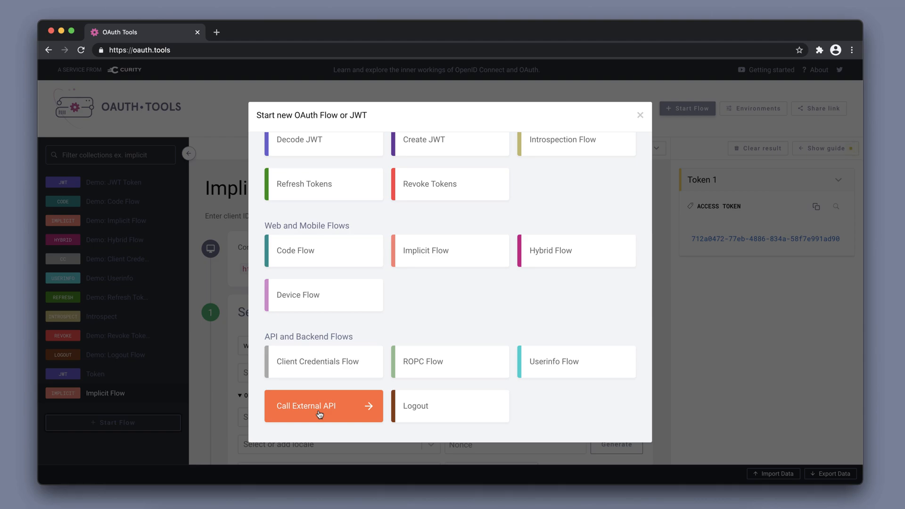
{"action": "left_click", "coordinate": [322, 405]}
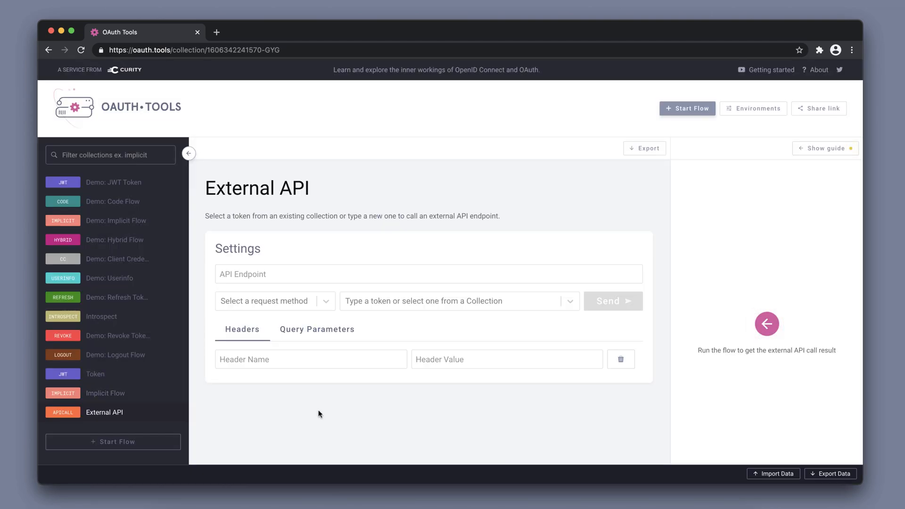
{"action": "left_click", "coordinate": [429, 273]}
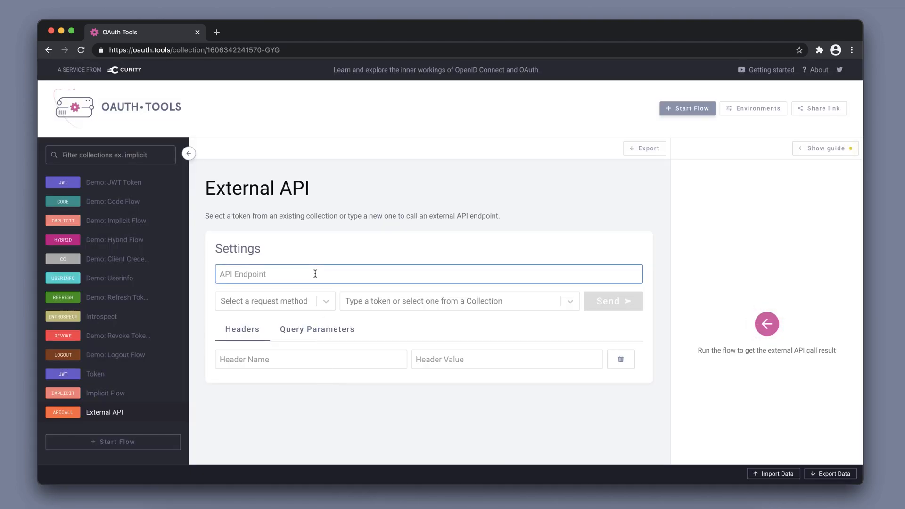
{"action": "type", "text": "https://my-json-server.typicode.com/iggbom/data/record"}
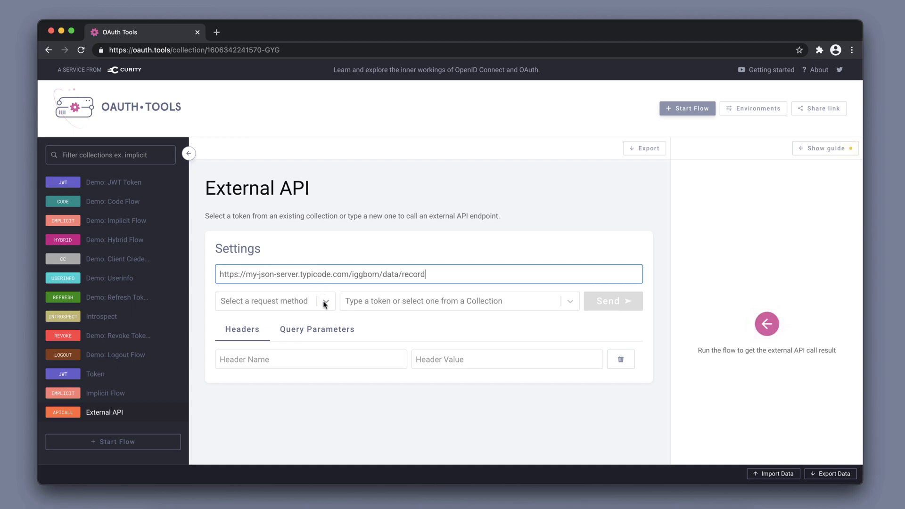
{"action": "left_click", "coordinate": [270, 301]}
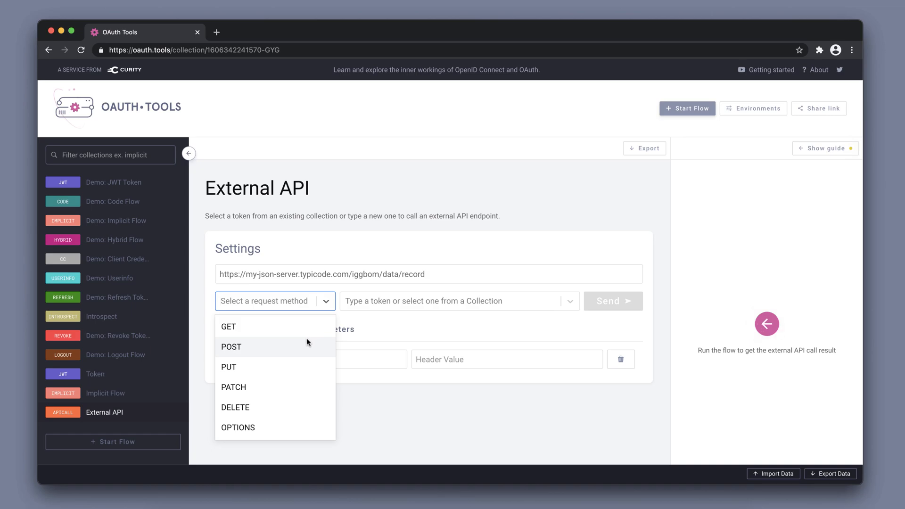
{"action": "left_click", "coordinate": [228, 326]}
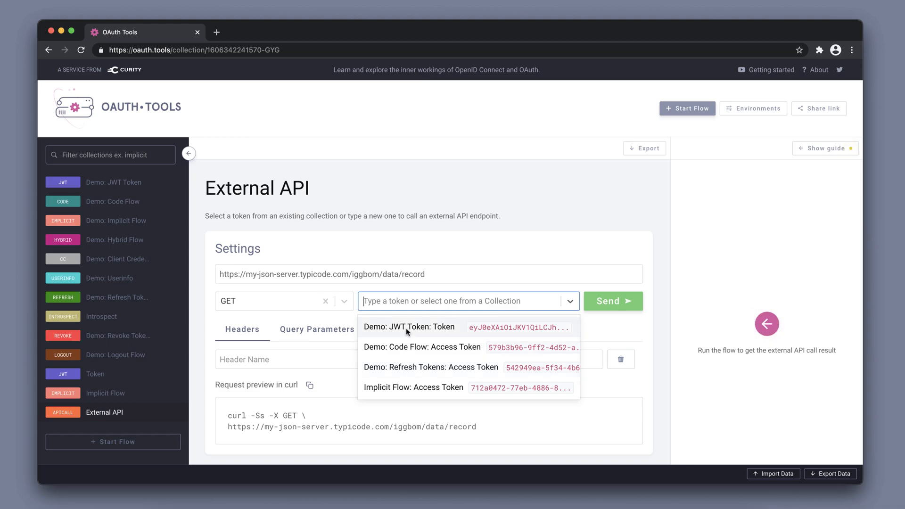
Authorise with the Implicit Flow access token and check Query Parameters and Headers.
{"action": "scroll", "scroll_direction": "down", "scroll_amount": 3}
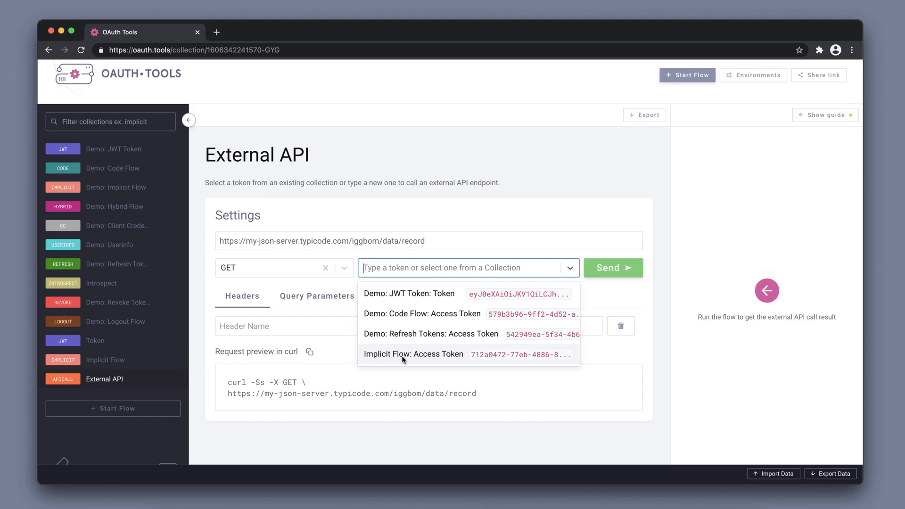
{"action": "left_click", "coordinate": [413, 354]}
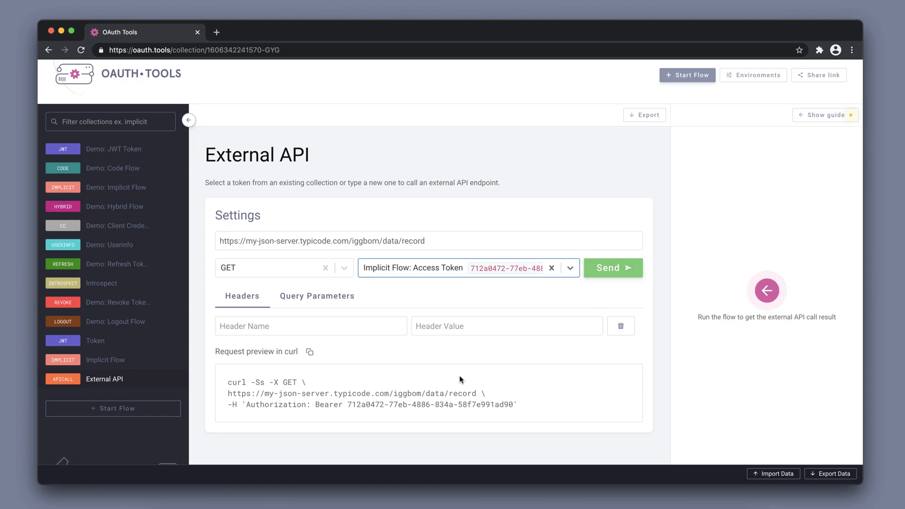
{"action": "left_click", "coordinate": [316, 295]}
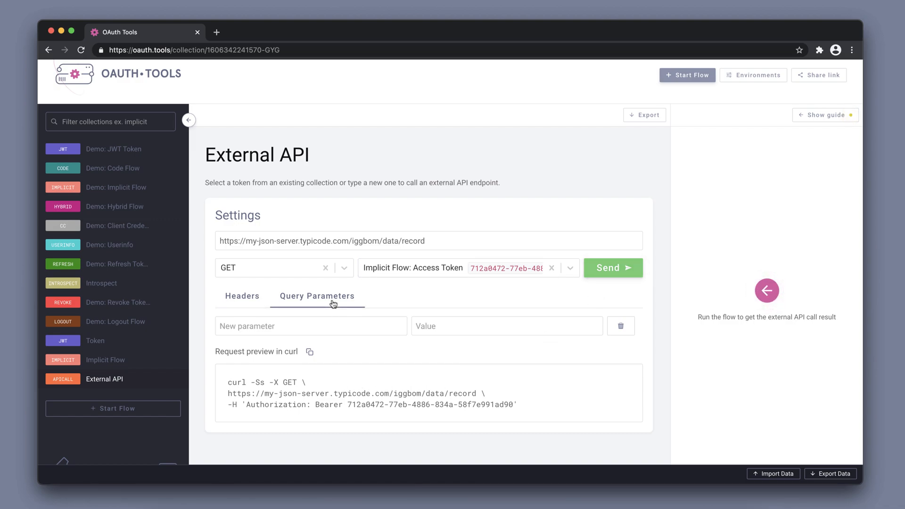
{"action": "left_click", "coordinate": [242, 296]}
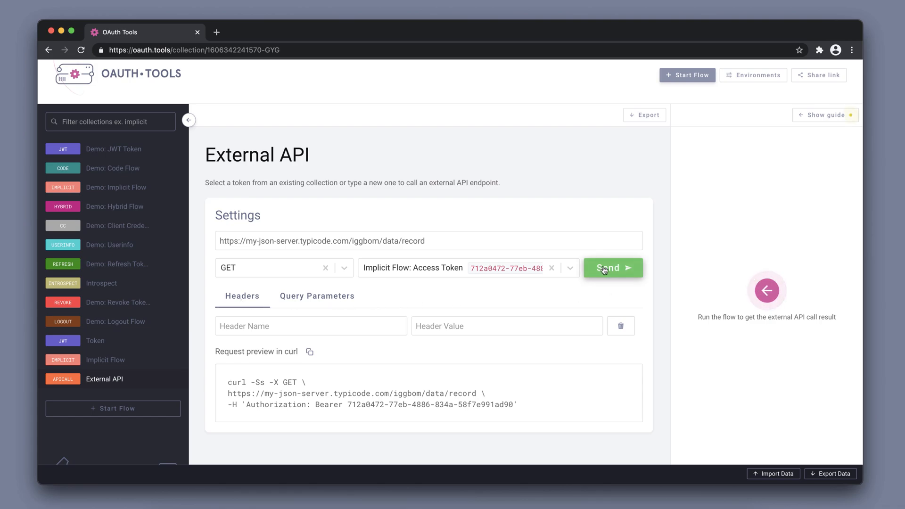
Send the External API request and review the HTTP 200 response body listing records.
{"action": "left_click", "coordinate": [612, 268]}
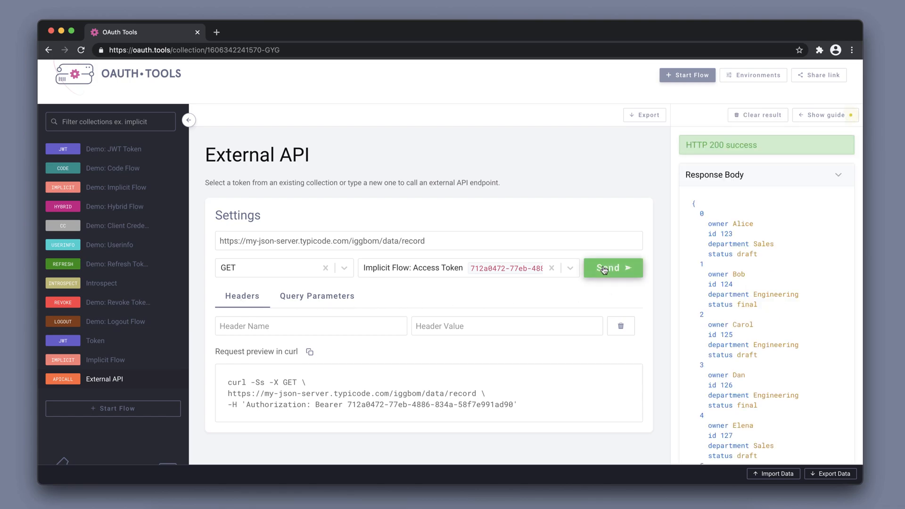
{"action": "left_click", "coordinate": [612, 267]}
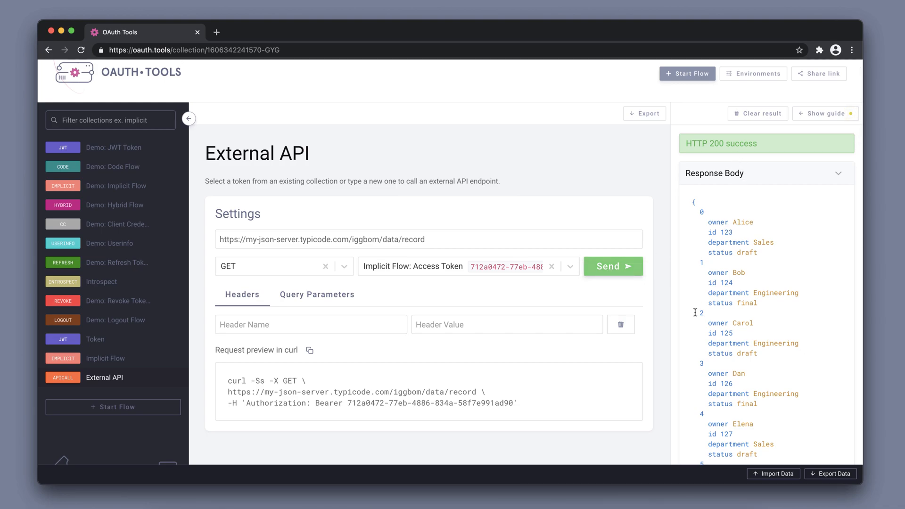
{"action": "scroll", "scroll_direction": "down", "scroll_amount": 3}
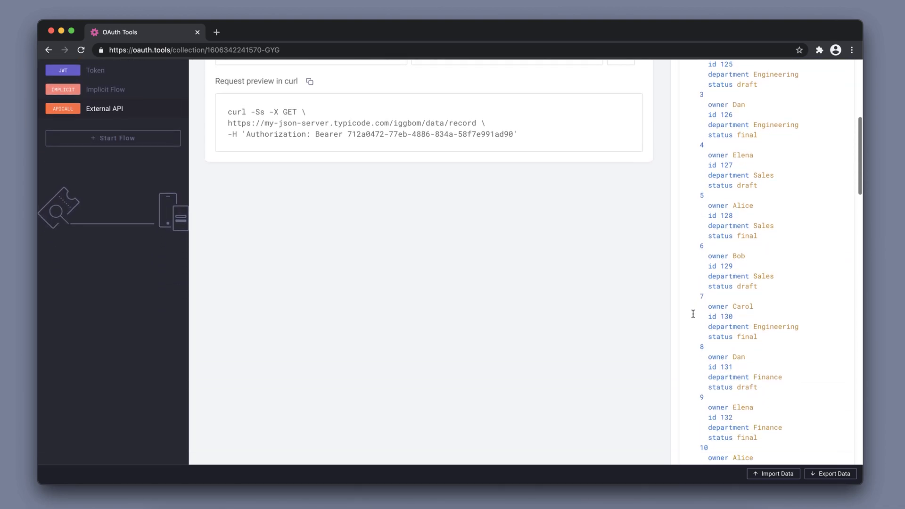